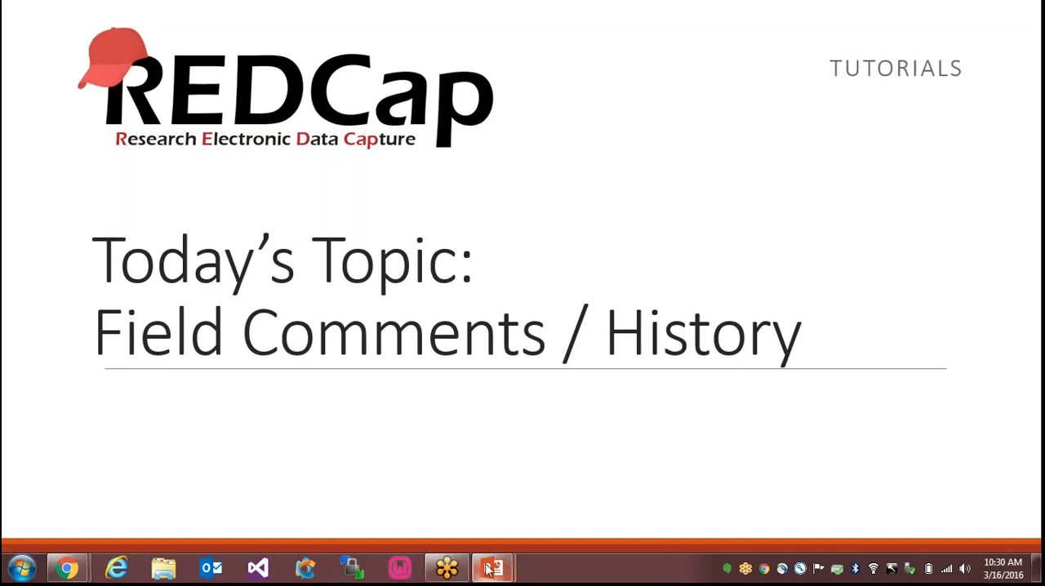
# Present the Field Comments / History overview slide, then switch to REDCap's My Projects list
pyautogui.click(494, 569)
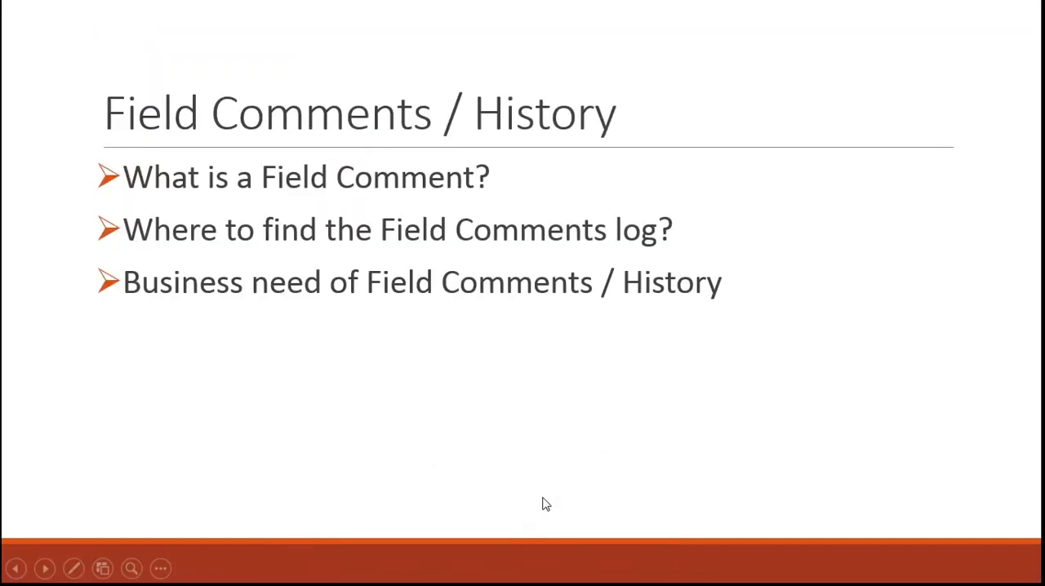
pyautogui.moveTo(546, 504)
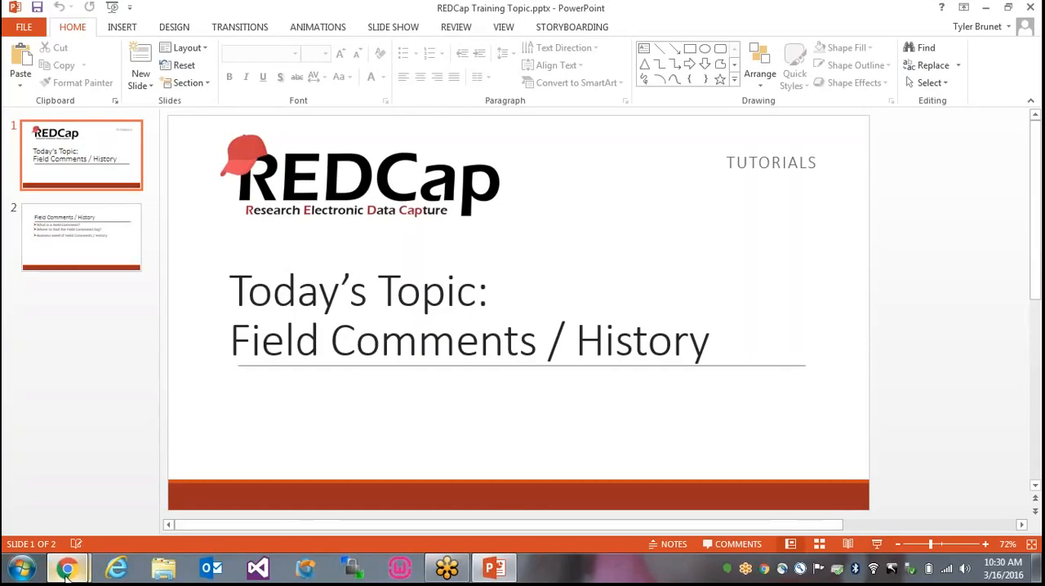
pyautogui.click(67, 568)
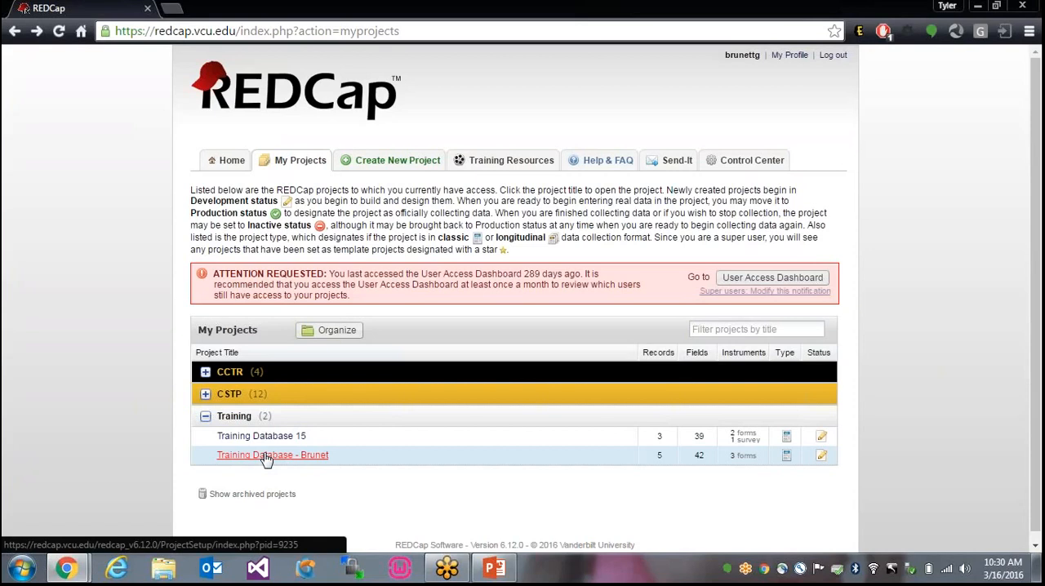
# Open Training Database - Brunet and load record 1's Basic Demography Form for editing
pyautogui.click(271, 454)
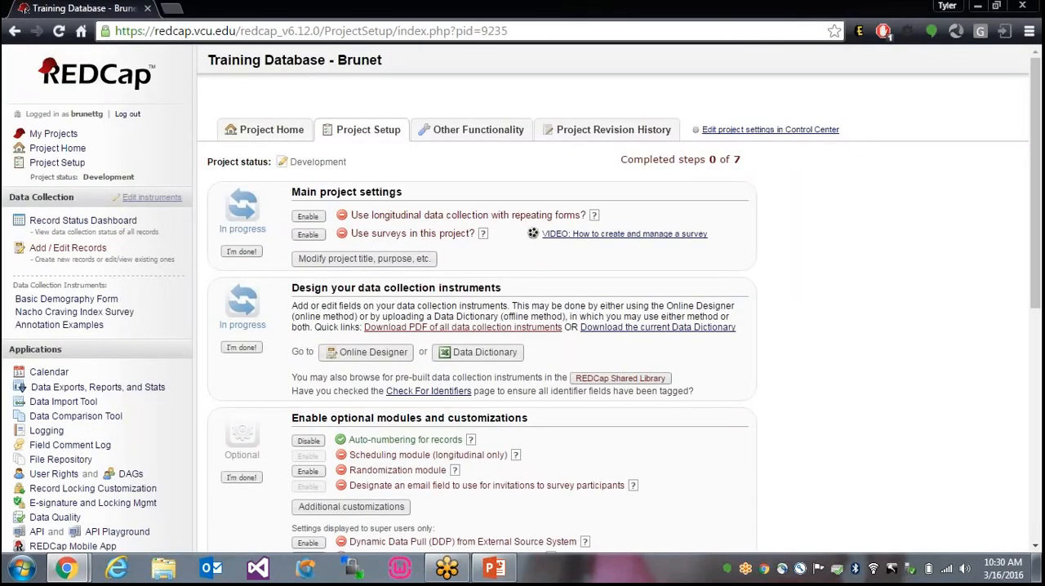
pyautogui.moveTo(173, 338)
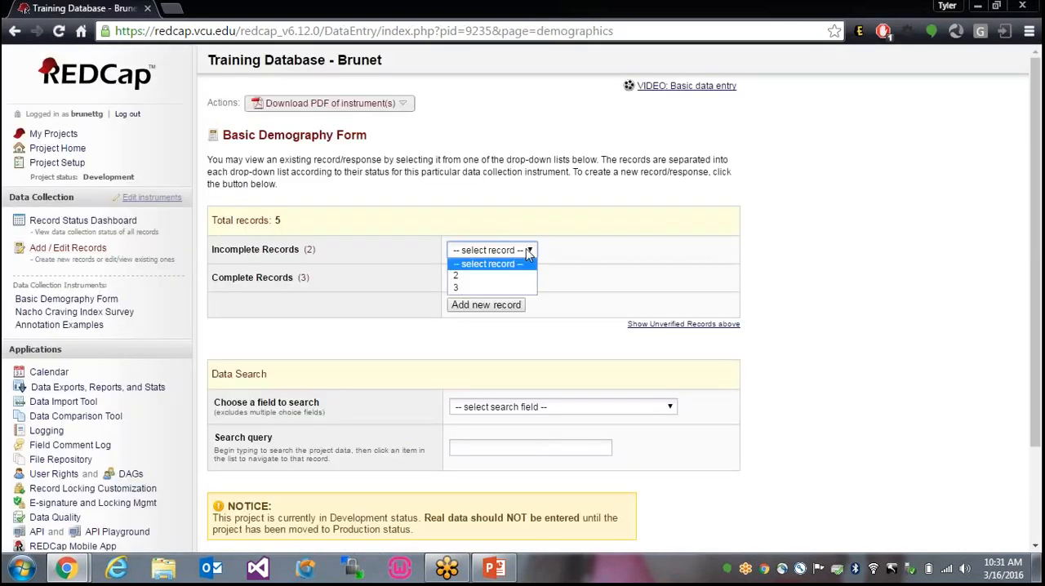
pyautogui.click(490, 250)
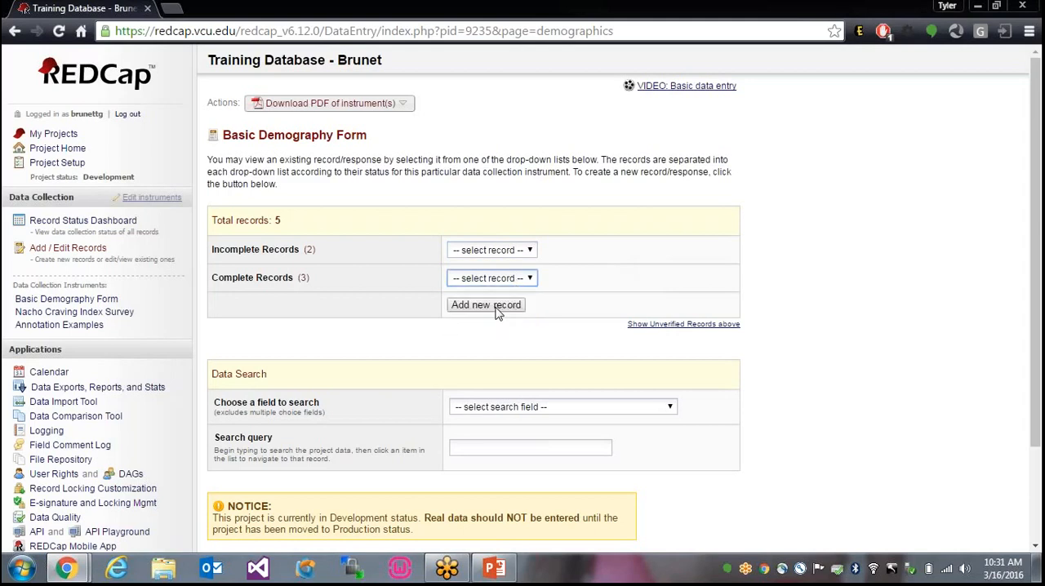
pyautogui.click(487, 304)
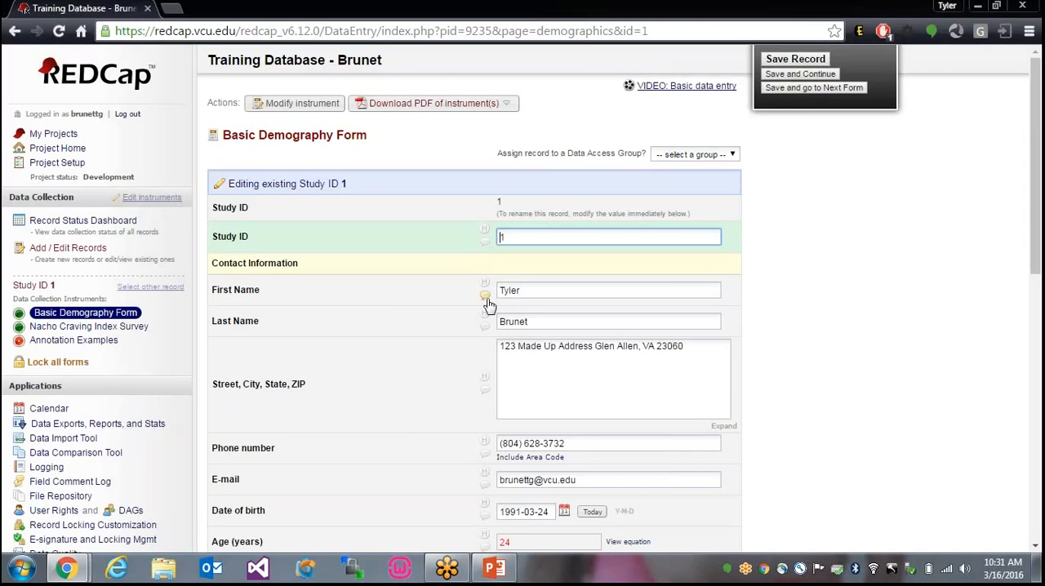
pyautogui.moveTo(485, 294)
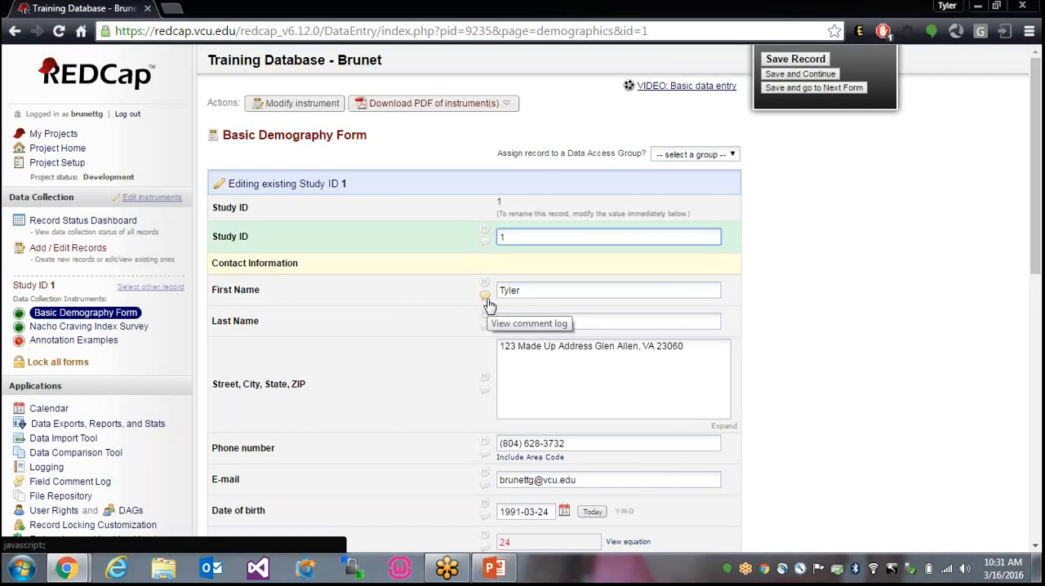
pyautogui.click(607, 237)
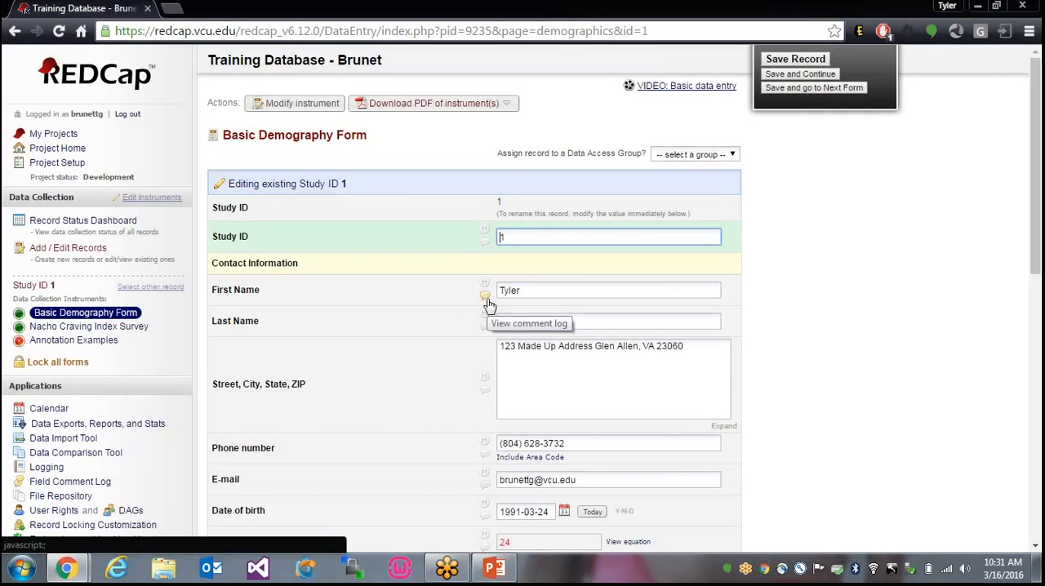
# Bring up the Field Comment Log for record 1's First Name field
pyautogui.click(485, 294)
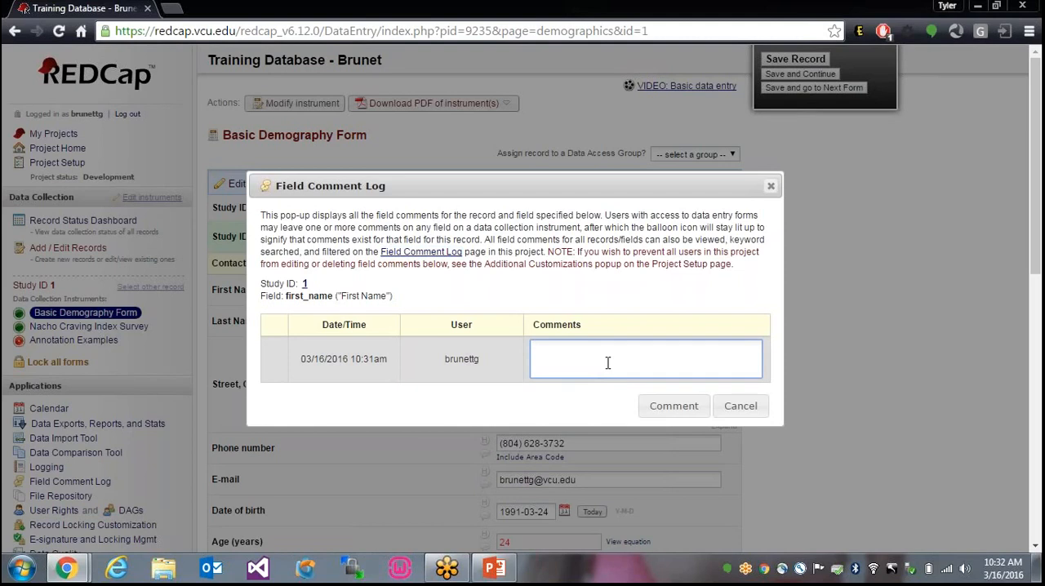
# Save the comment 'Entered the participant (Participant goes by middle name as his first name)' and return to the form
pyautogui.write('Entered the first name of')
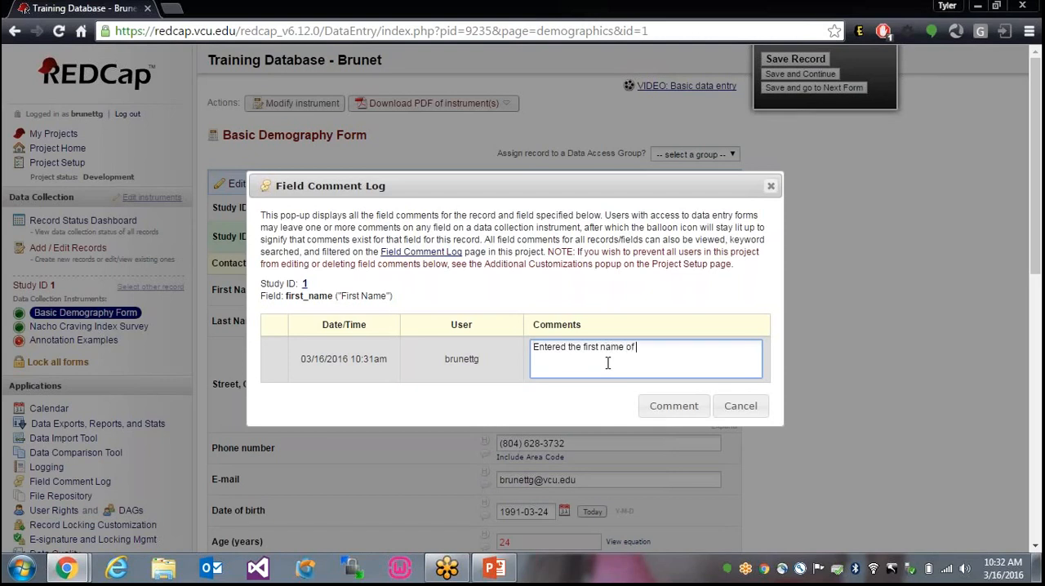
pyautogui.write('partici')
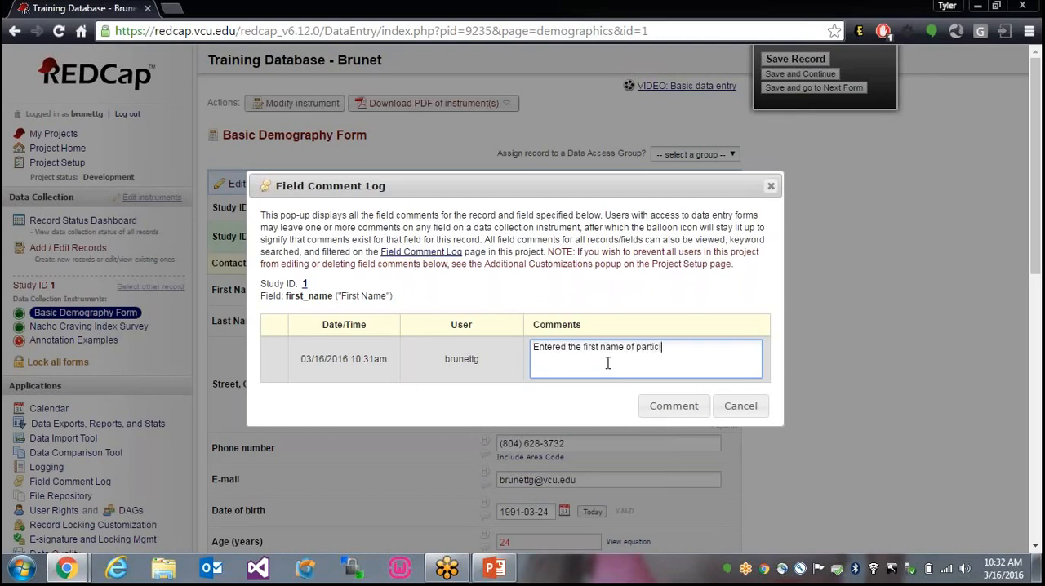
pyautogui.write('ipant')
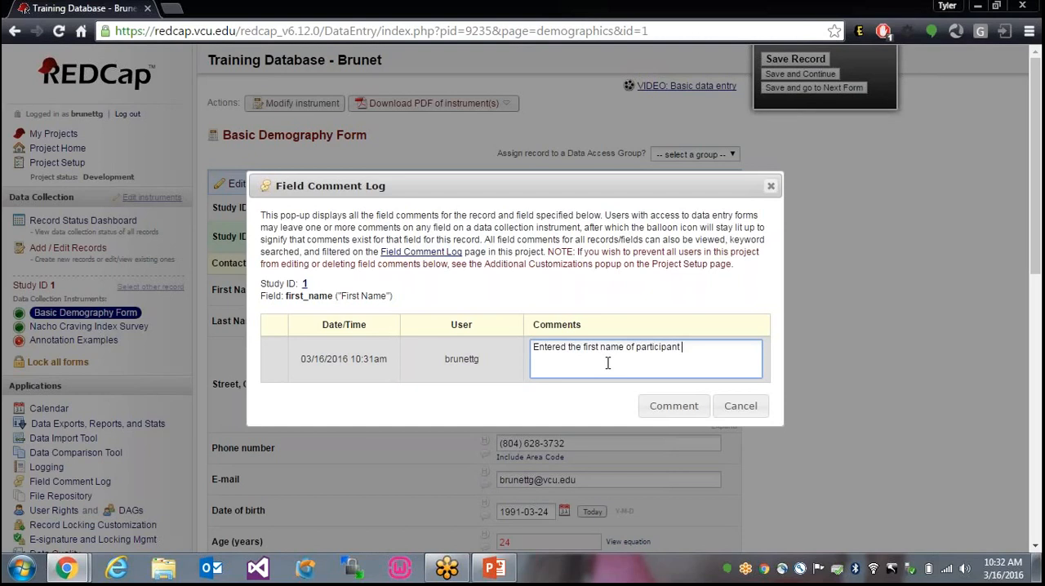
pyautogui.write('(')
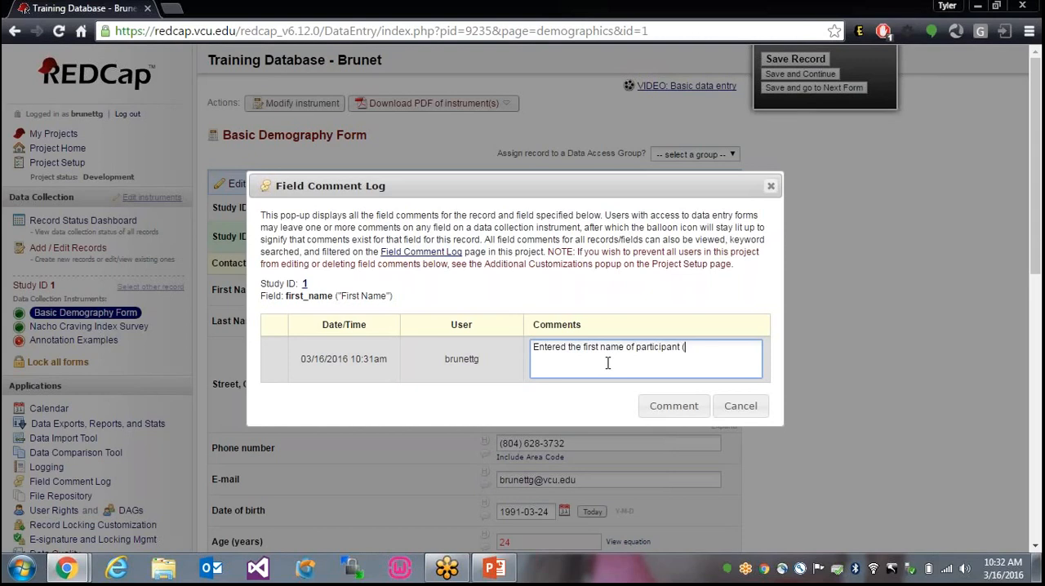
pyautogui.write('Partic')
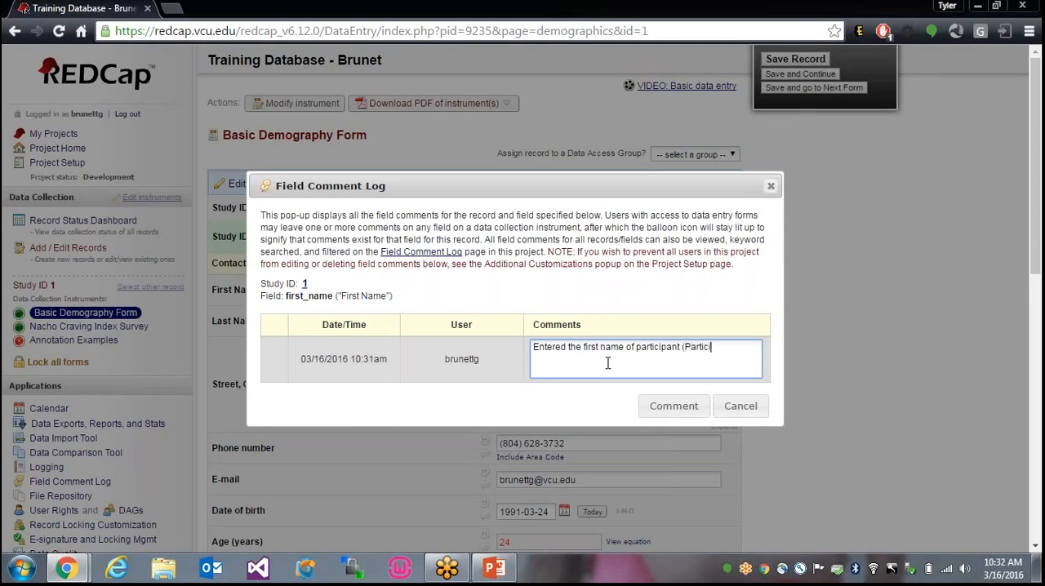
pyautogui.write('ipant goes b')
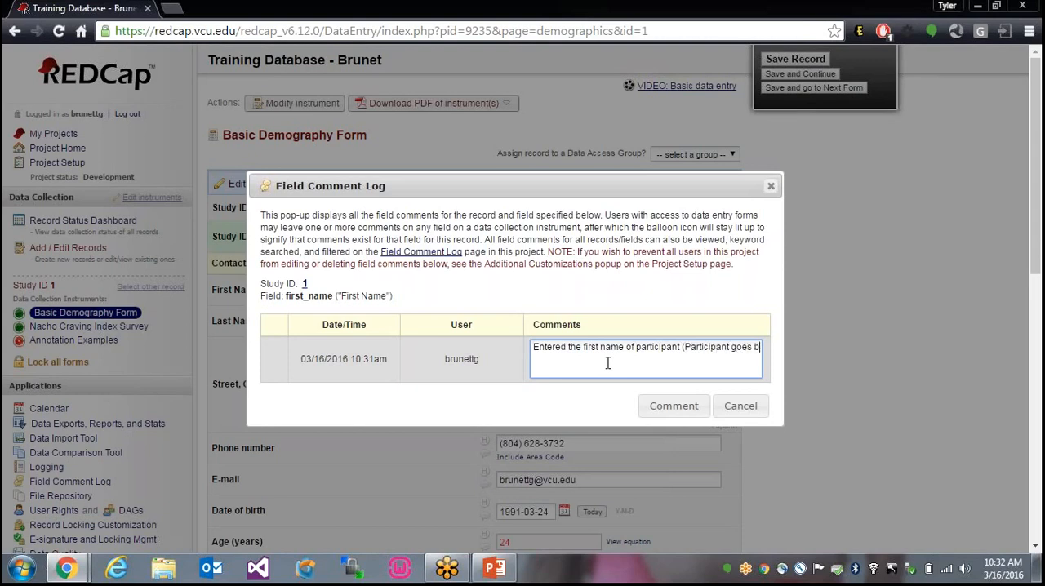
pyautogui.write('y middle')
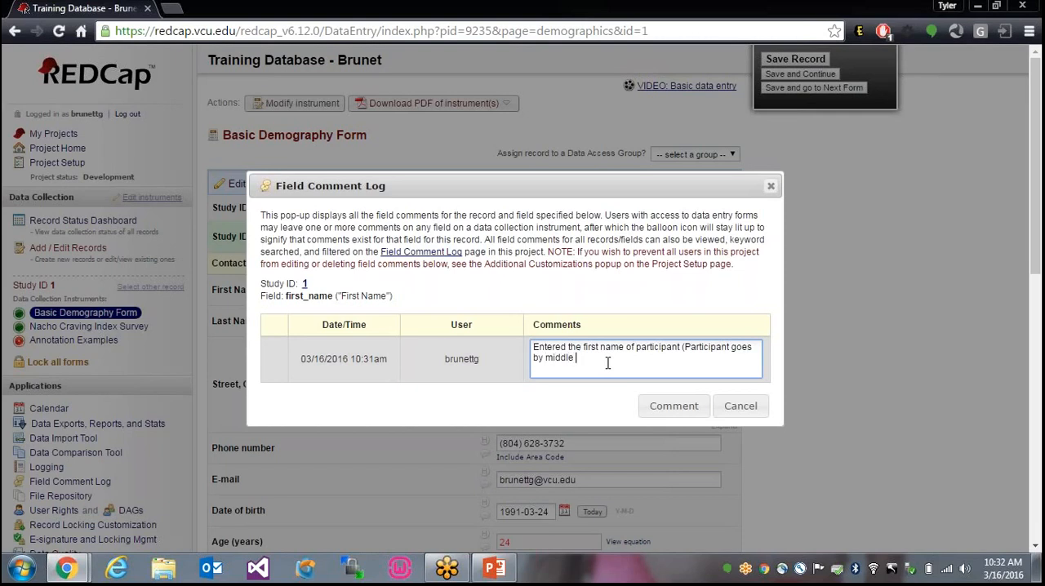
pyautogui.write('name as his fir')
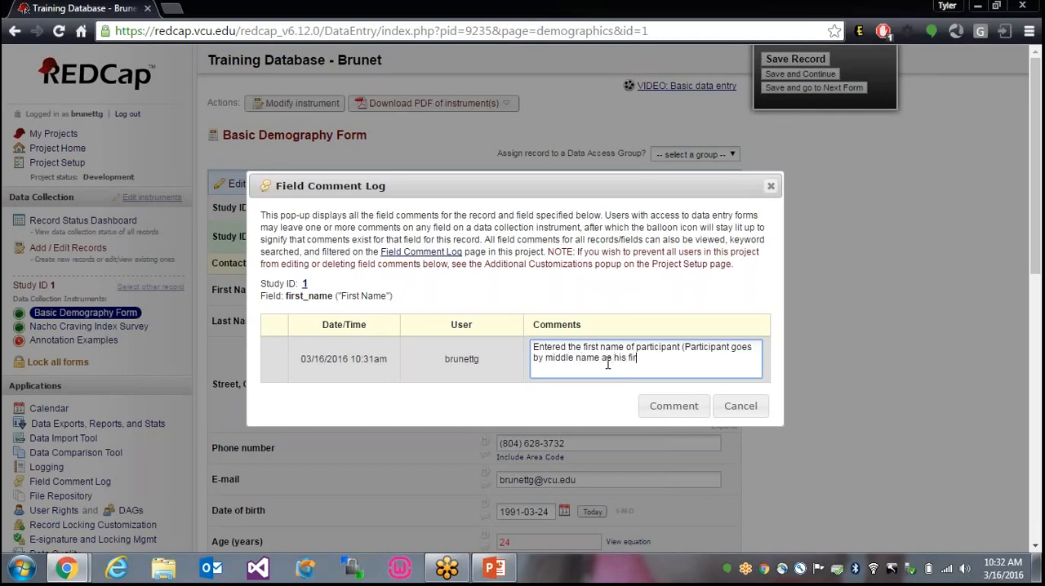
pyautogui.write('st name)')
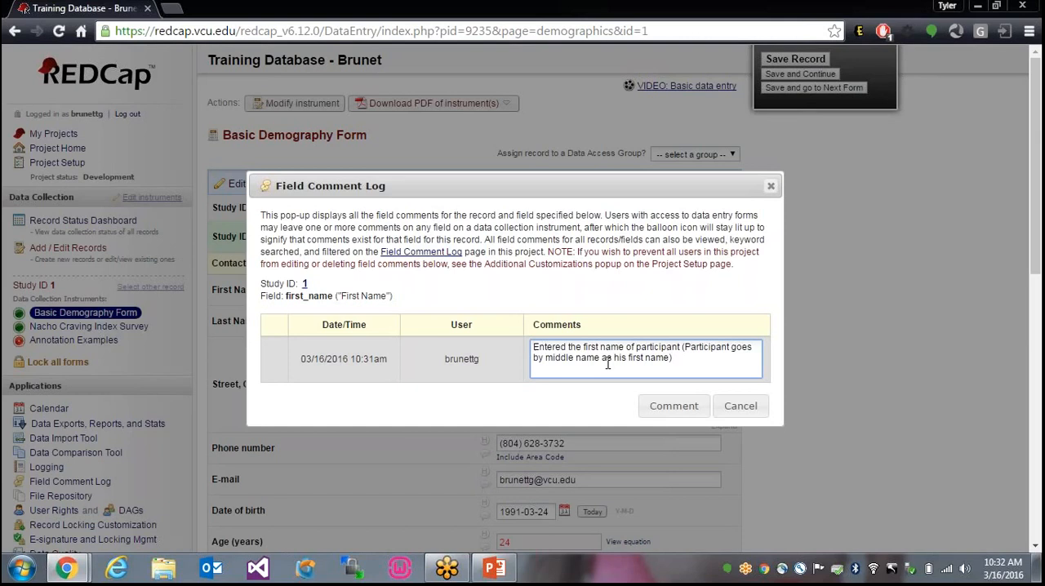
pyautogui.click(673, 405)
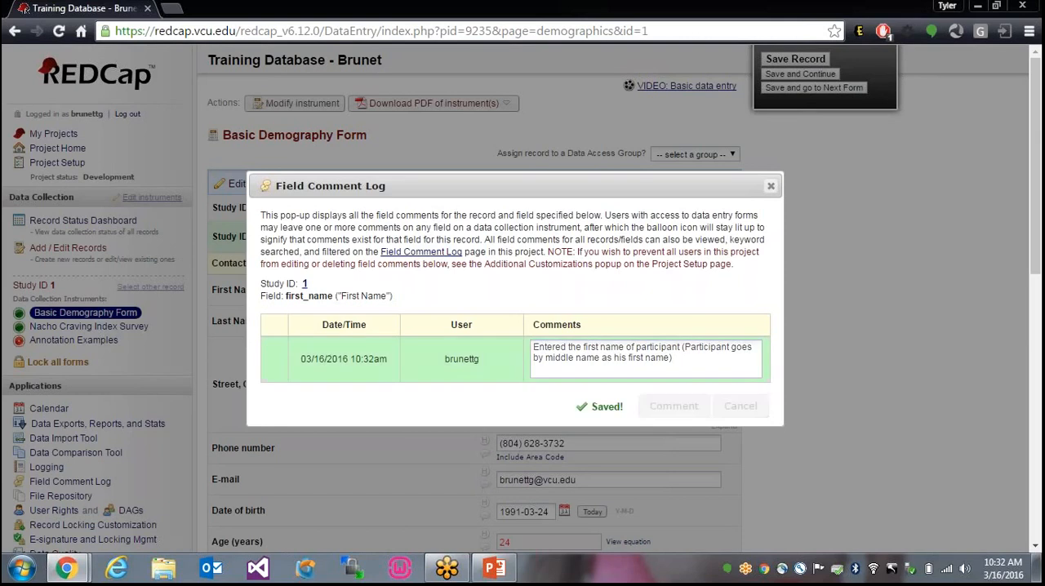
pyautogui.click(768, 187)
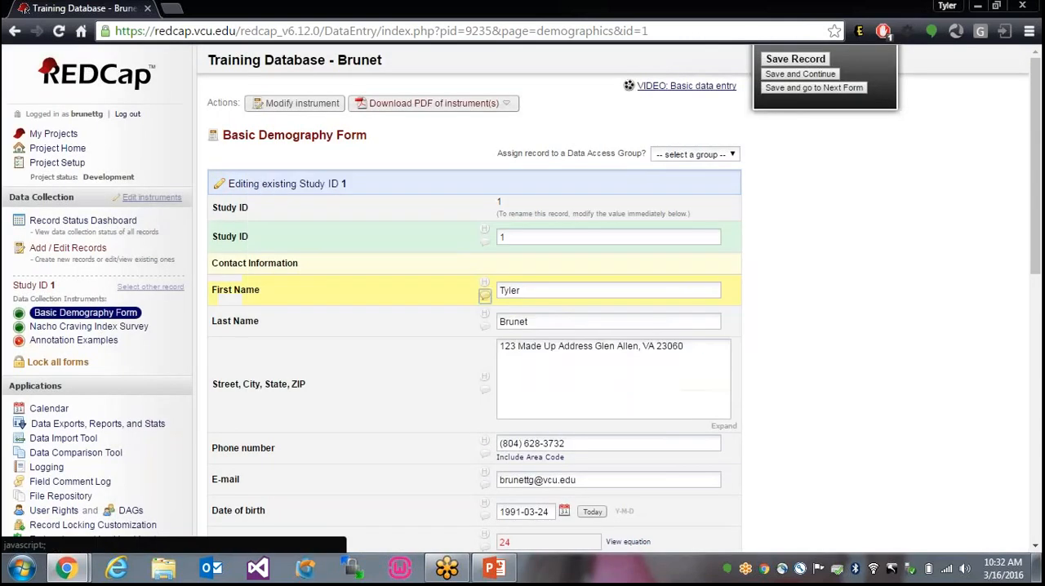
pyautogui.moveTo(457, 308)
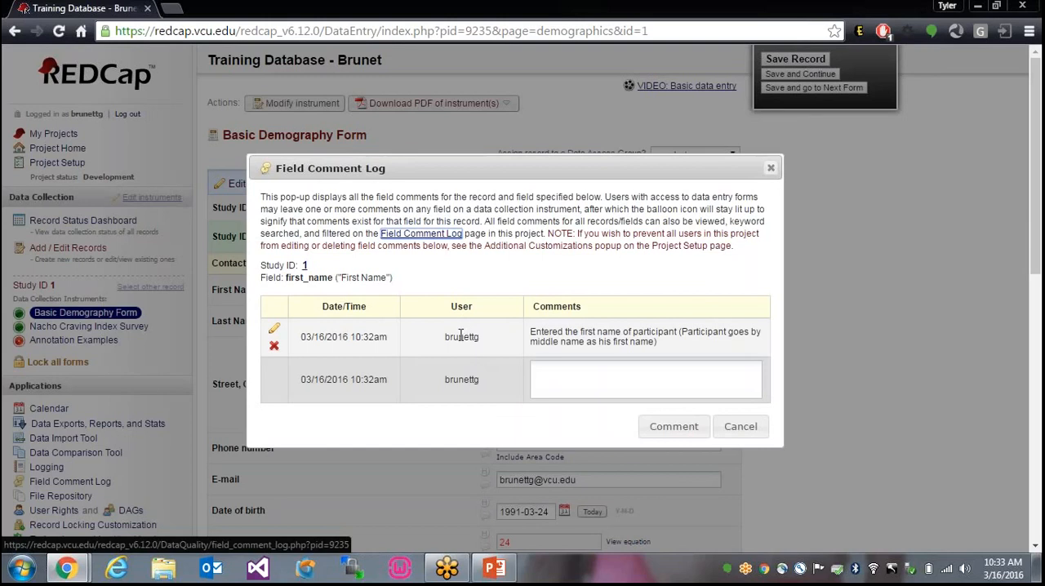
# Edit the first comment to insert a dash before 'Participant' and save it
pyautogui.doubleClick(461, 336)
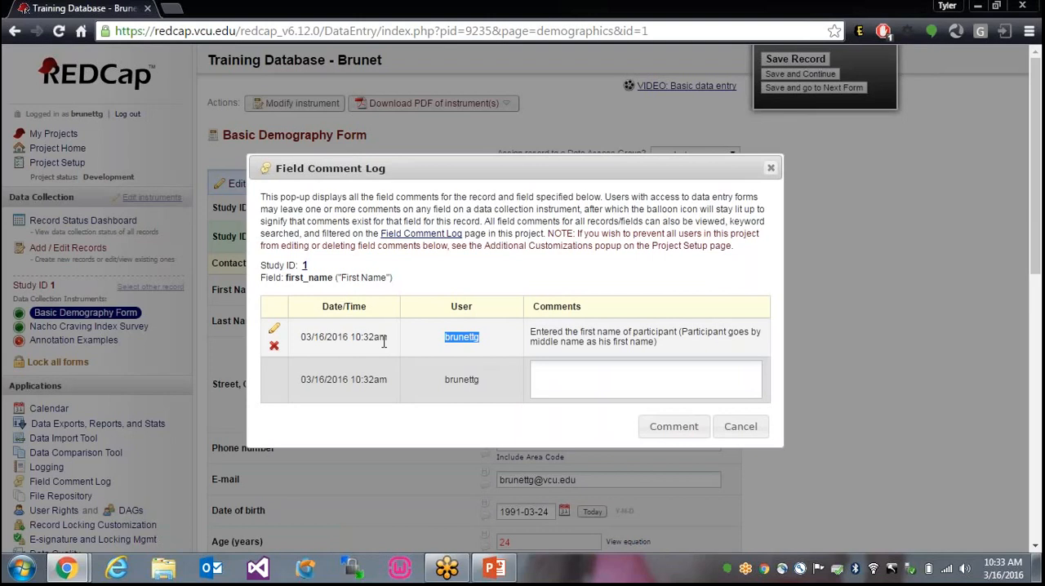
pyautogui.moveTo(271, 318)
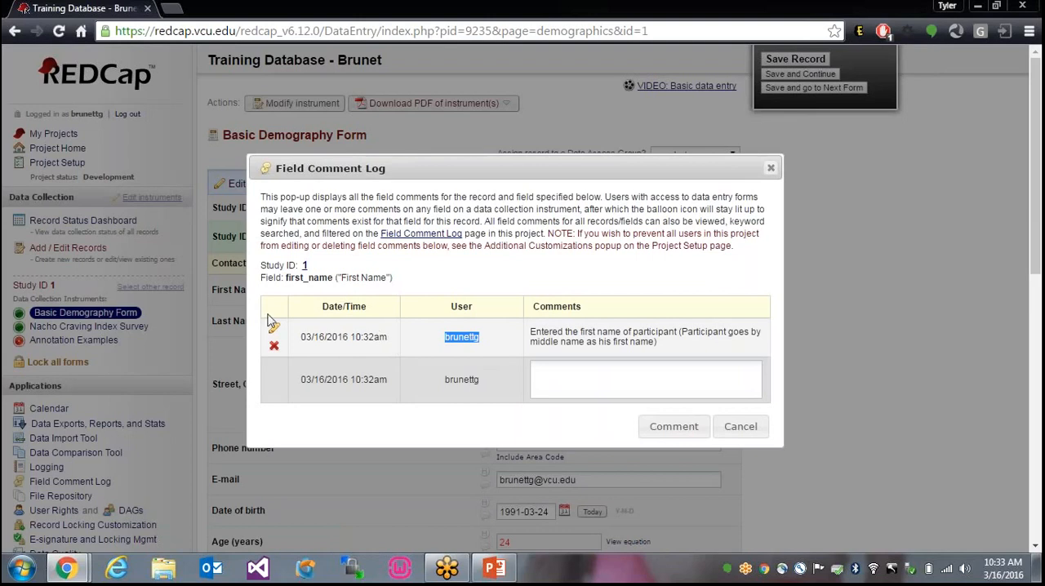
pyautogui.click(645, 337)
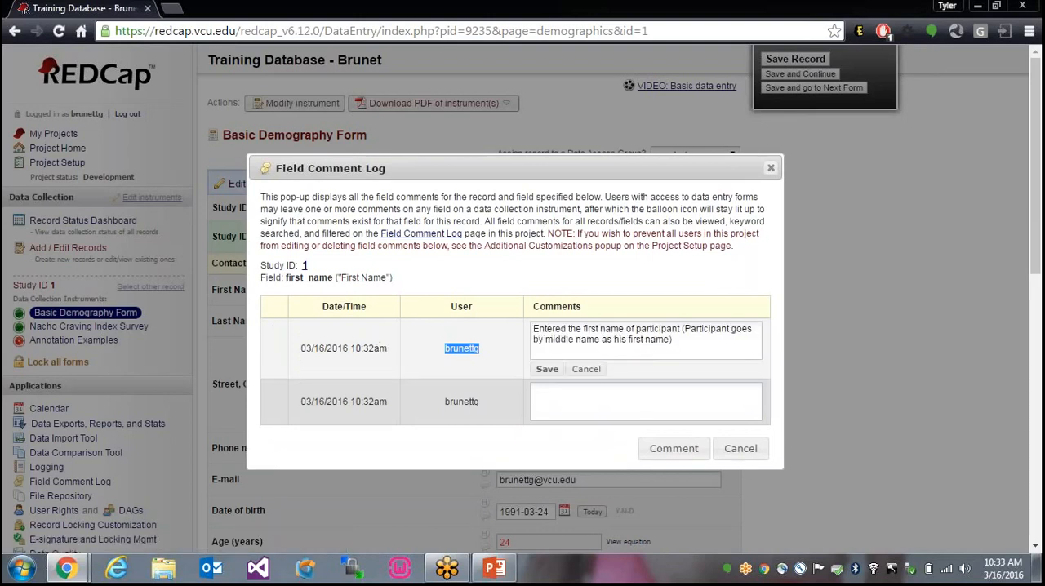
pyautogui.moveTo(277, 347)
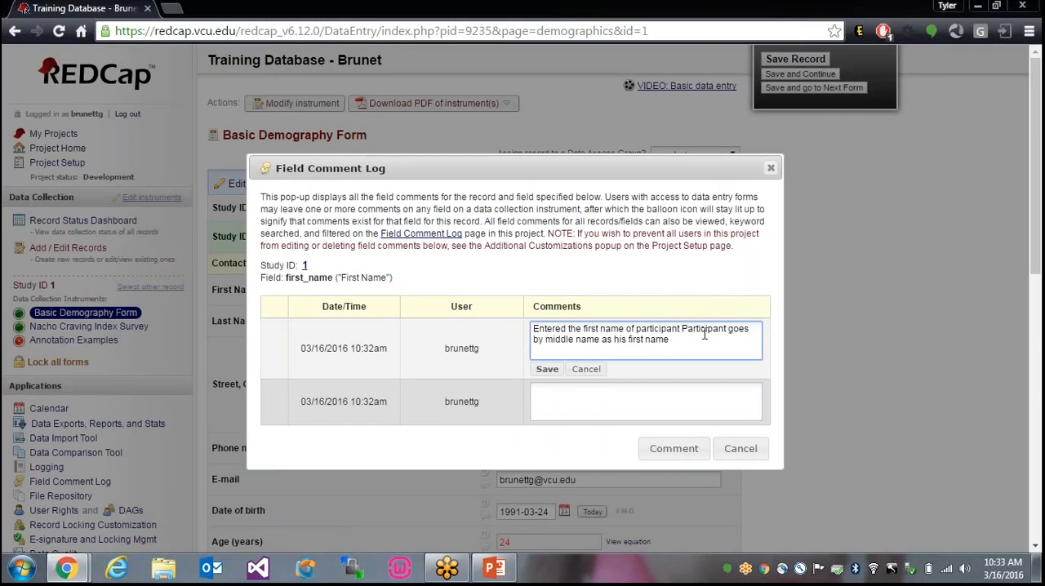
pyautogui.write('-')
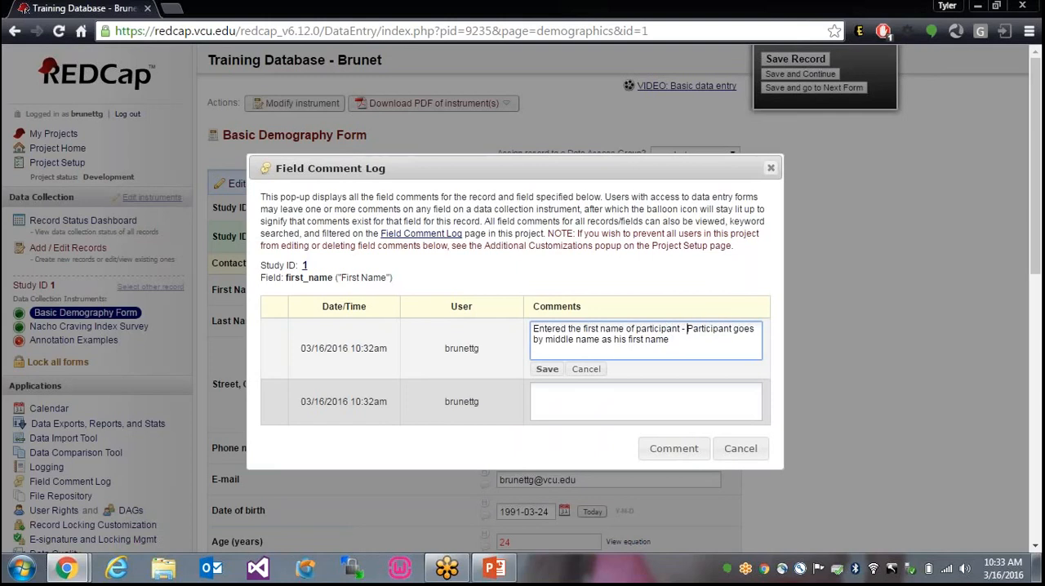
pyautogui.click(547, 370)
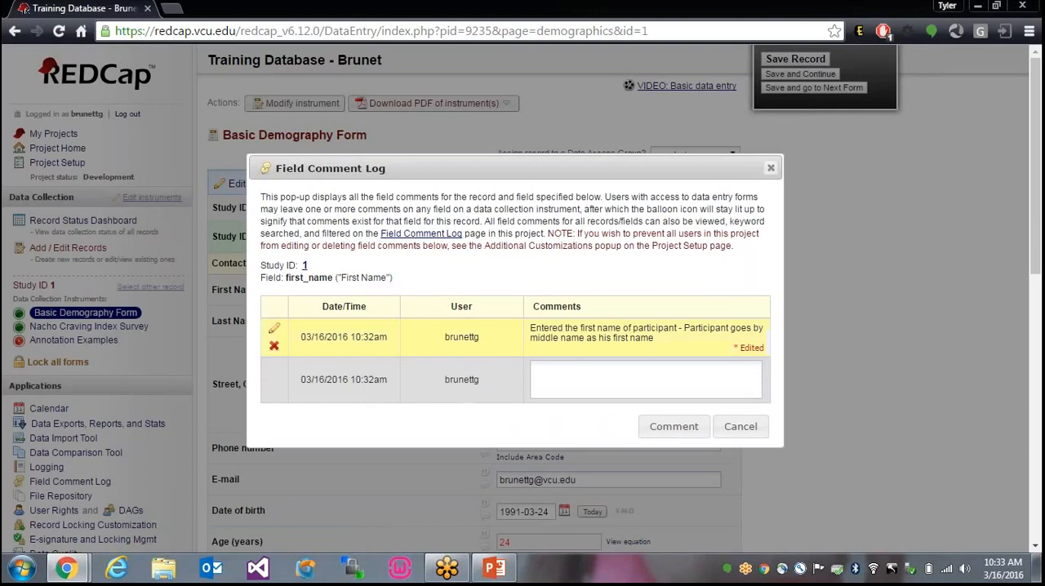
pyautogui.click(645, 379)
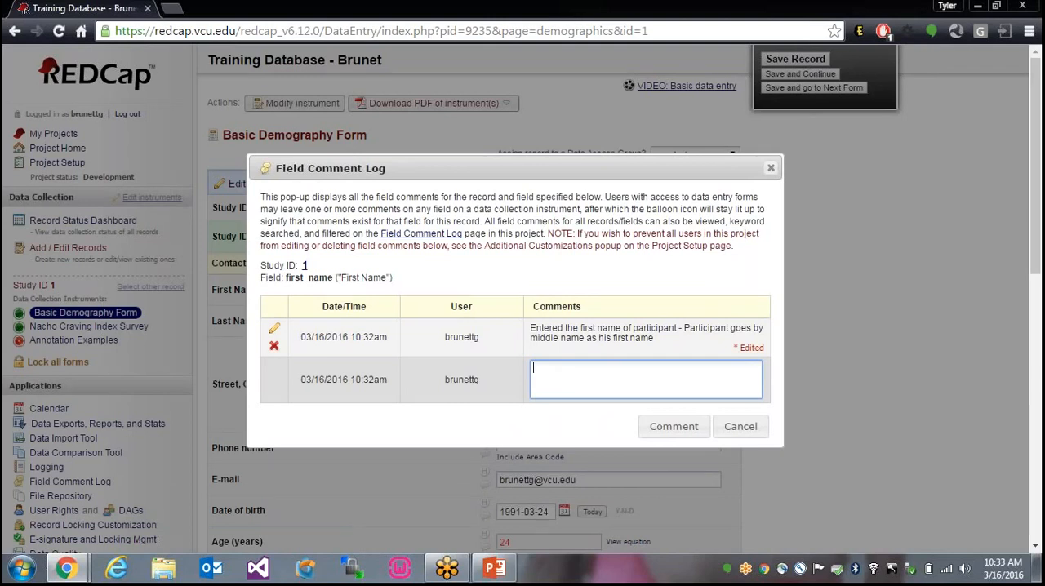
# Post a second comment reading 'Comment details' and close the comment log
pyautogui.write('Comme')
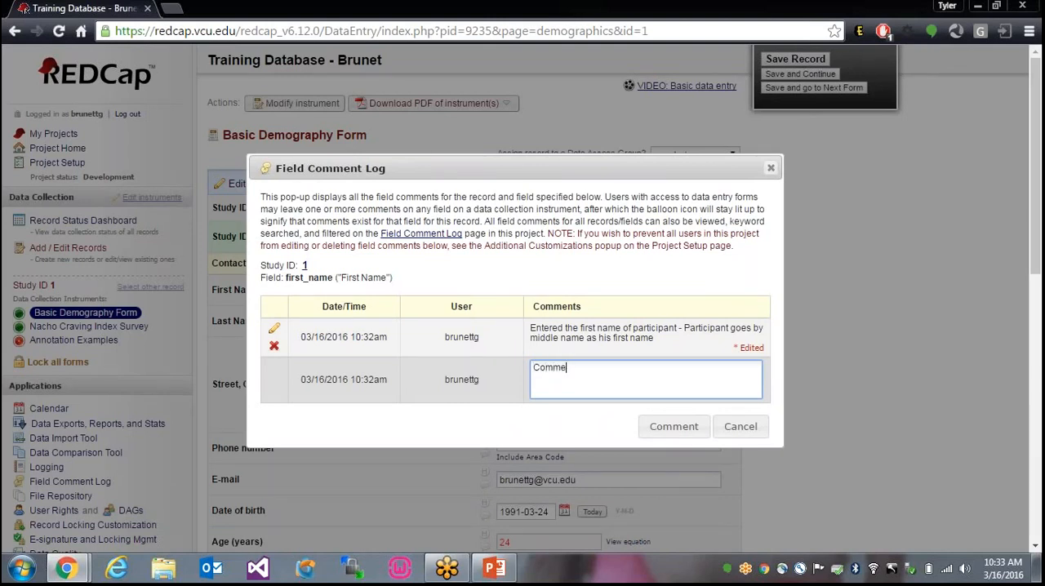
pyautogui.write('nt details')
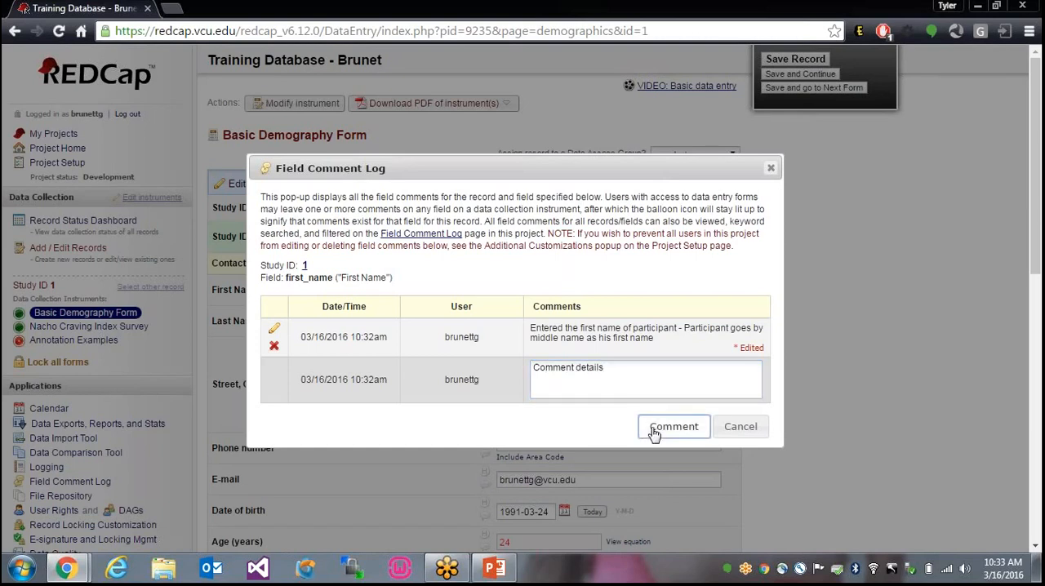
pyautogui.click(673, 426)
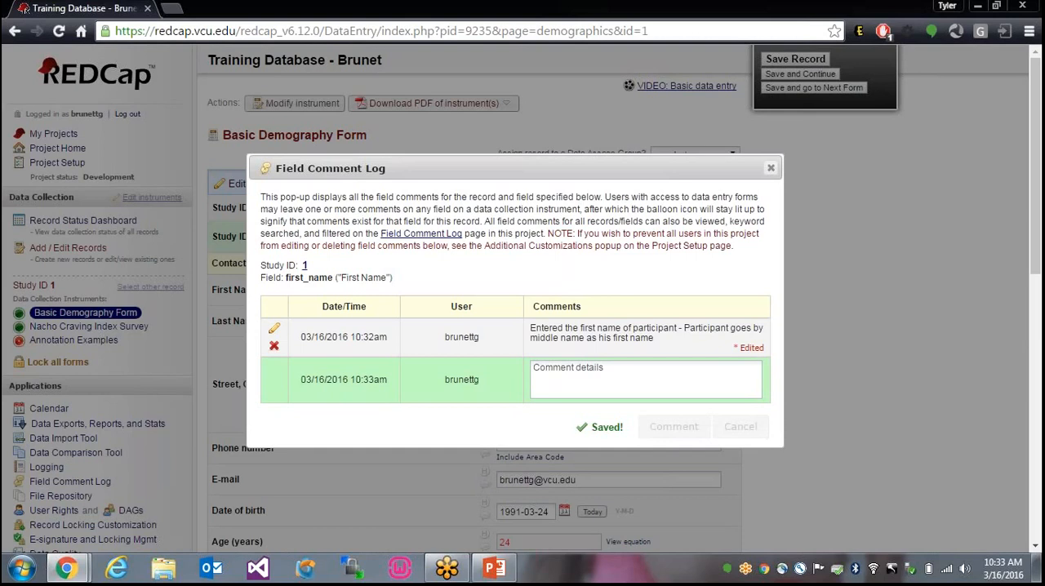
pyautogui.click(770, 169)
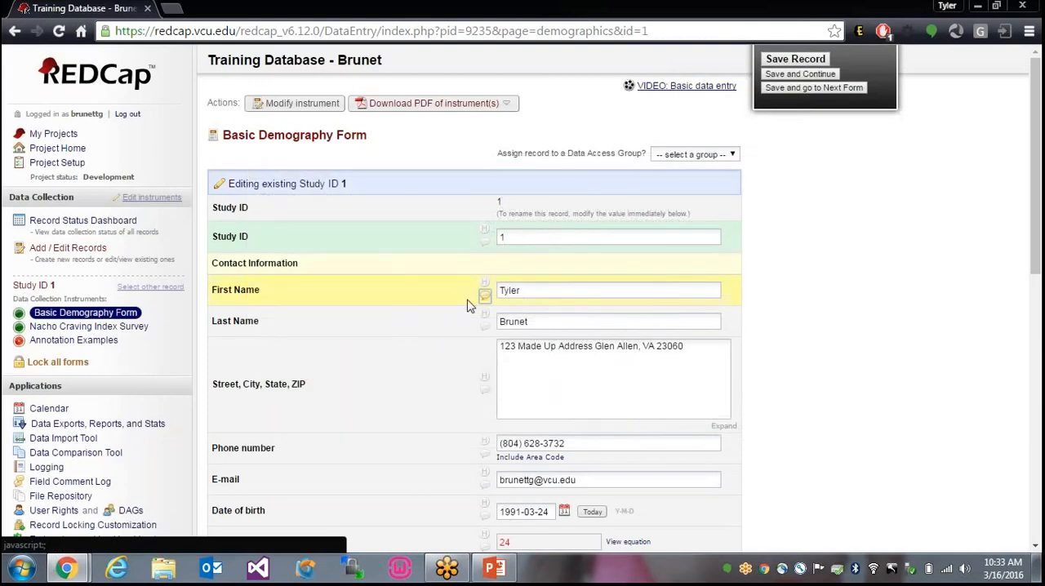
pyautogui.moveTo(487, 296)
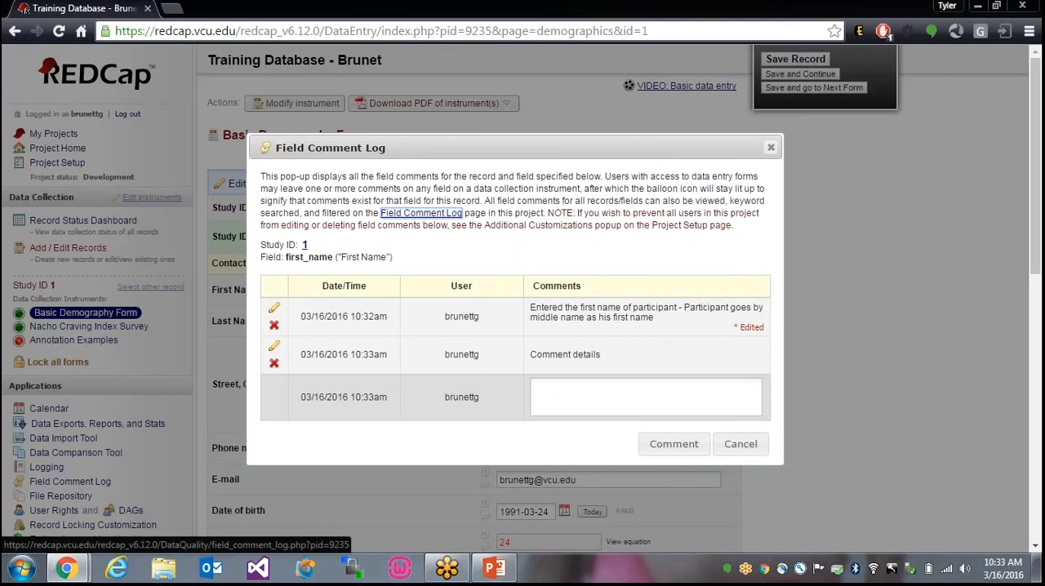
pyautogui.moveTo(744, 339)
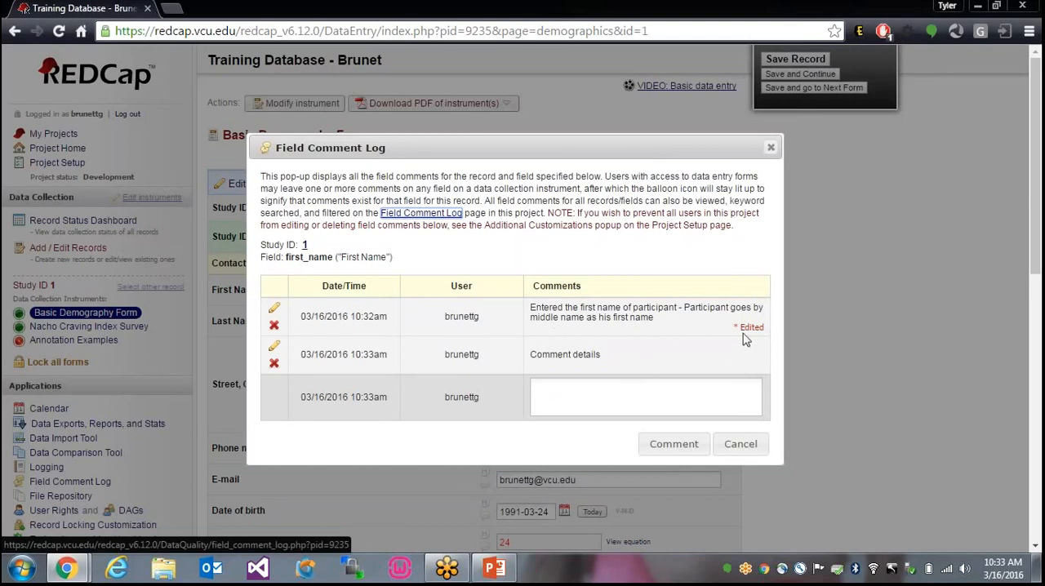
# Highlight the '* Edited' marker on the first saved comment
pyautogui.doubleClick(749, 327)
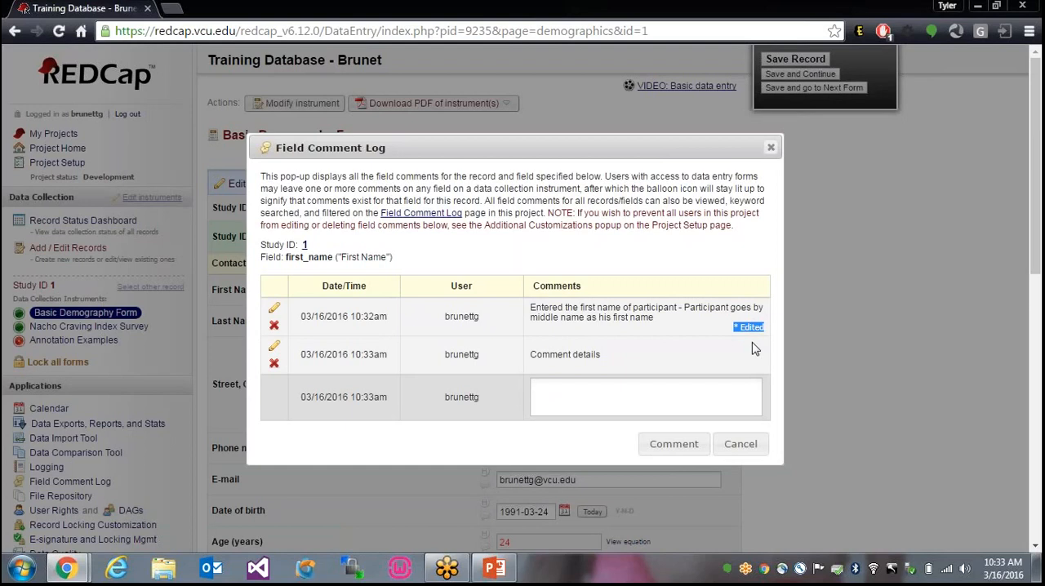
pyautogui.moveTo(412, 359)
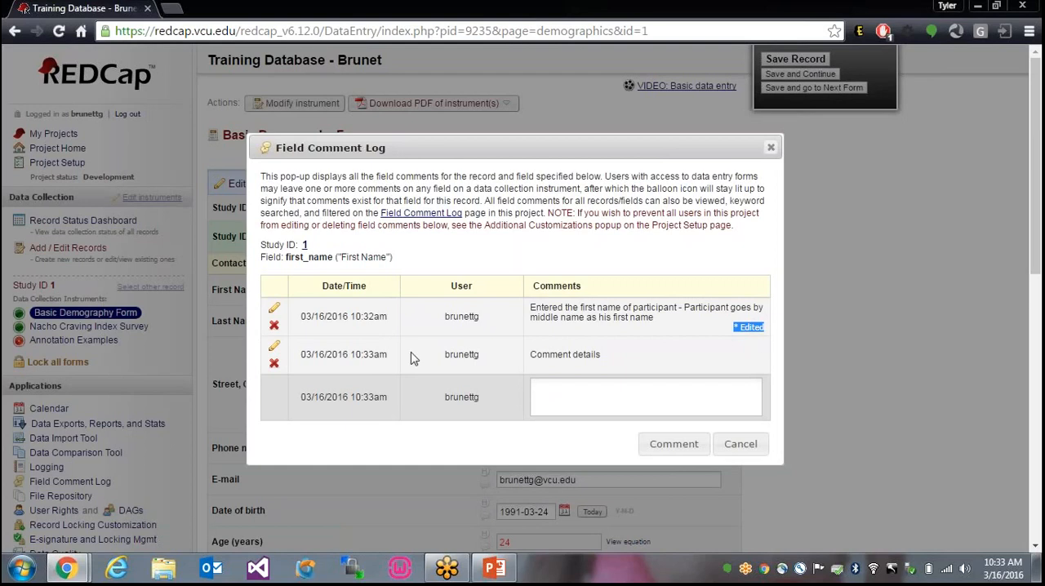
pyautogui.moveTo(333, 329)
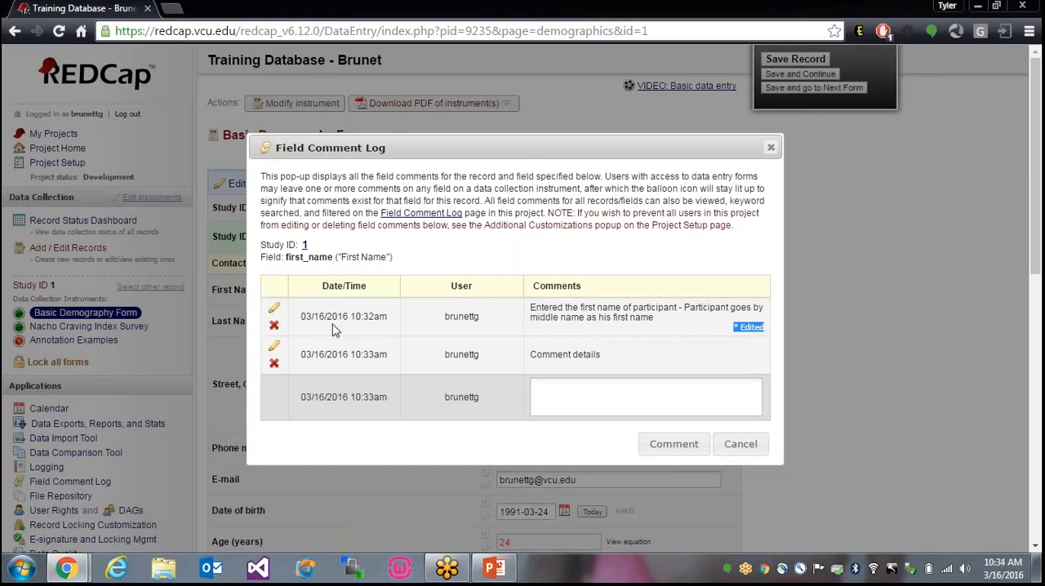
pyautogui.moveTo(274, 363)
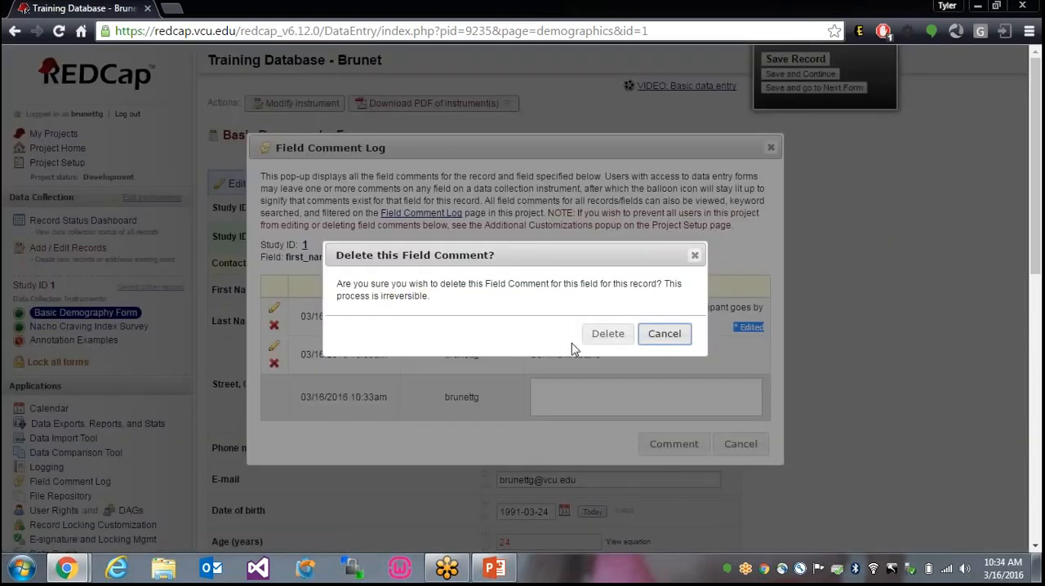
# Confirm deleting the 'Comment details' comment and close the comment log
pyautogui.click(663, 334)
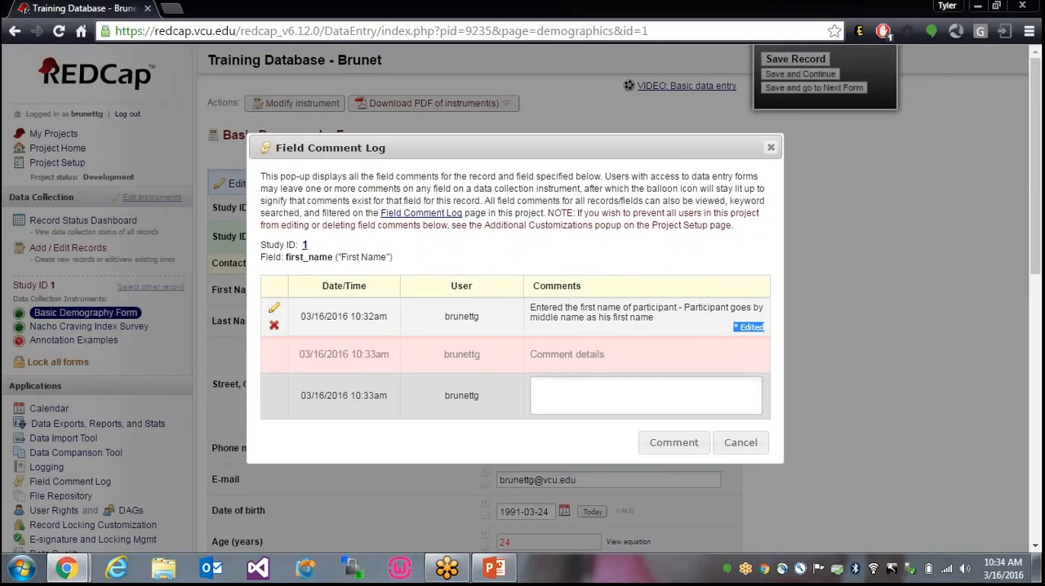
pyautogui.moveTo(529, 394)
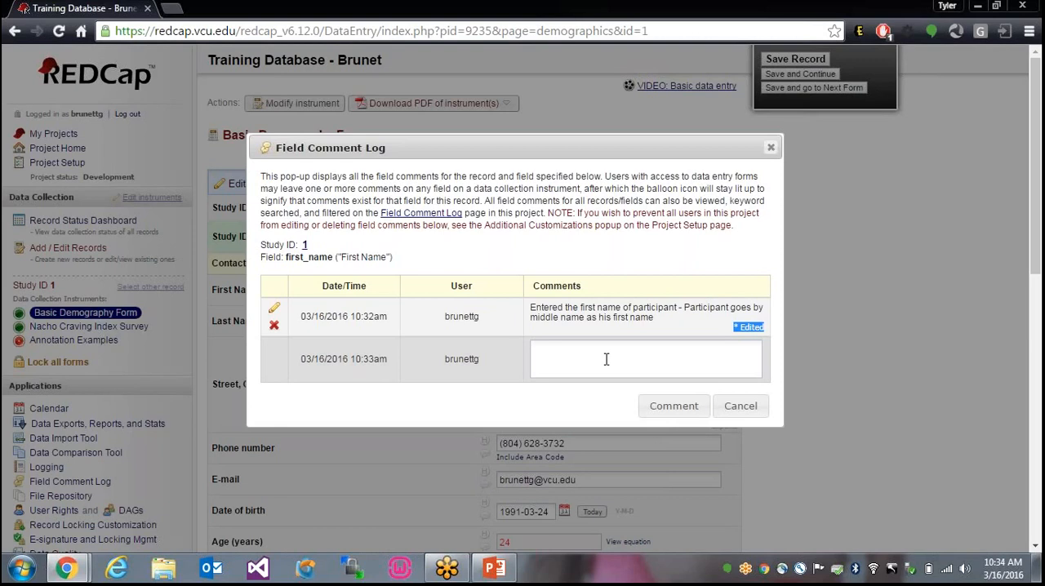
pyautogui.moveTo(738, 395)
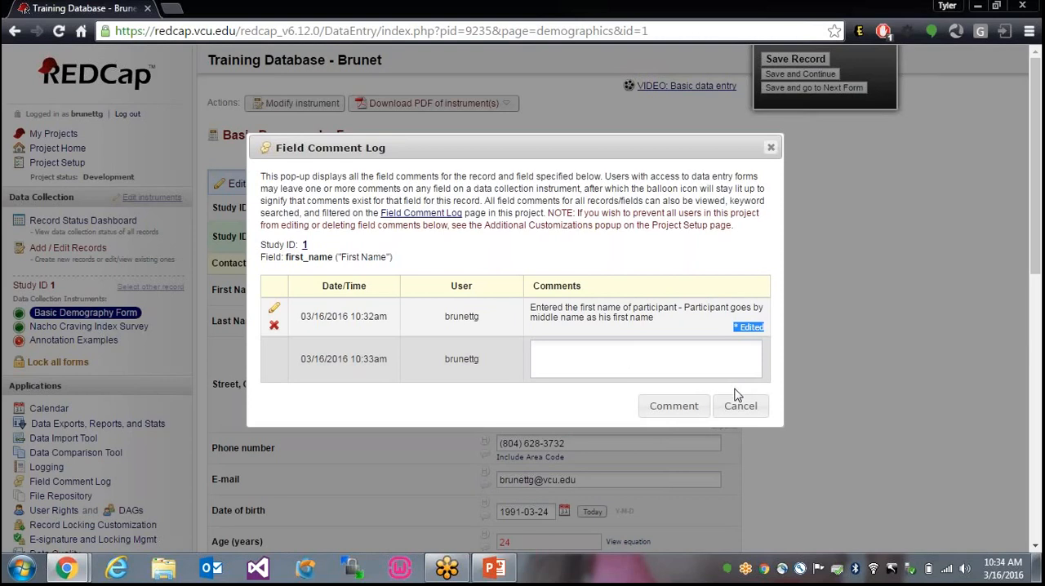
pyautogui.click(740, 405)
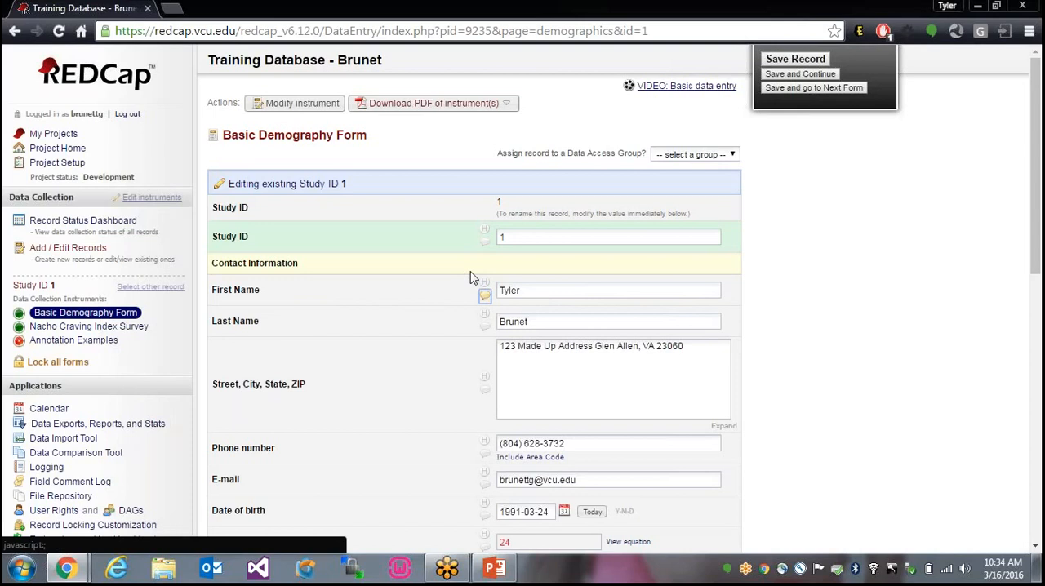
# Show the Data History popup for First Name, listing its change to Tyler
pyautogui.click(608, 291)
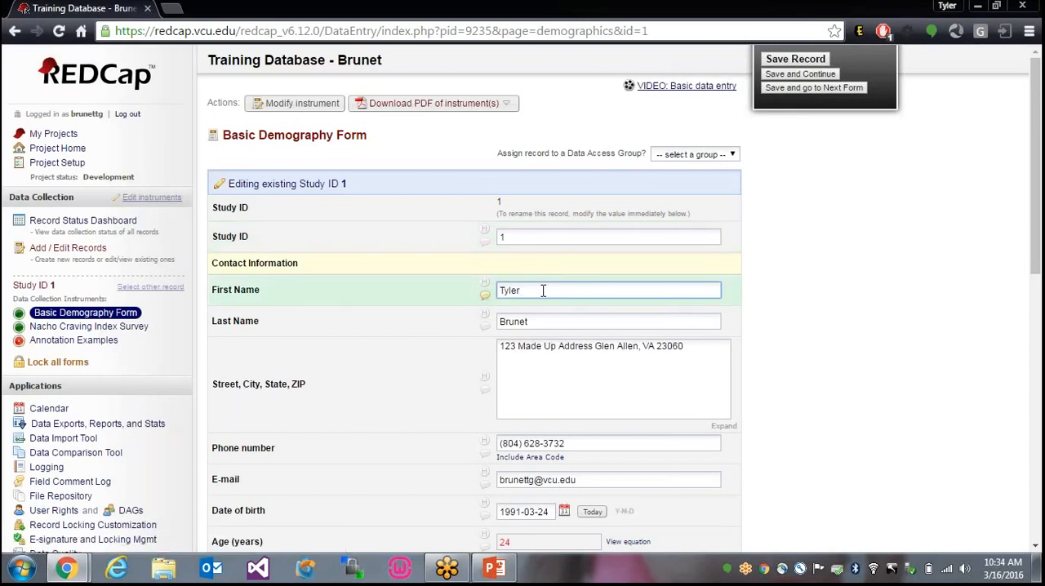
pyautogui.moveTo(485, 286)
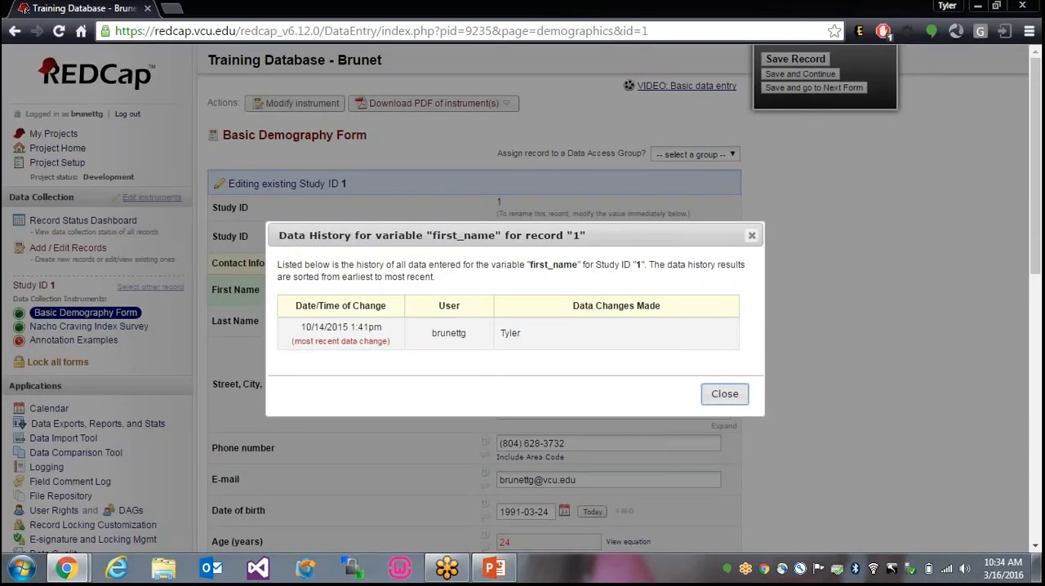
pyautogui.moveTo(483, 243)
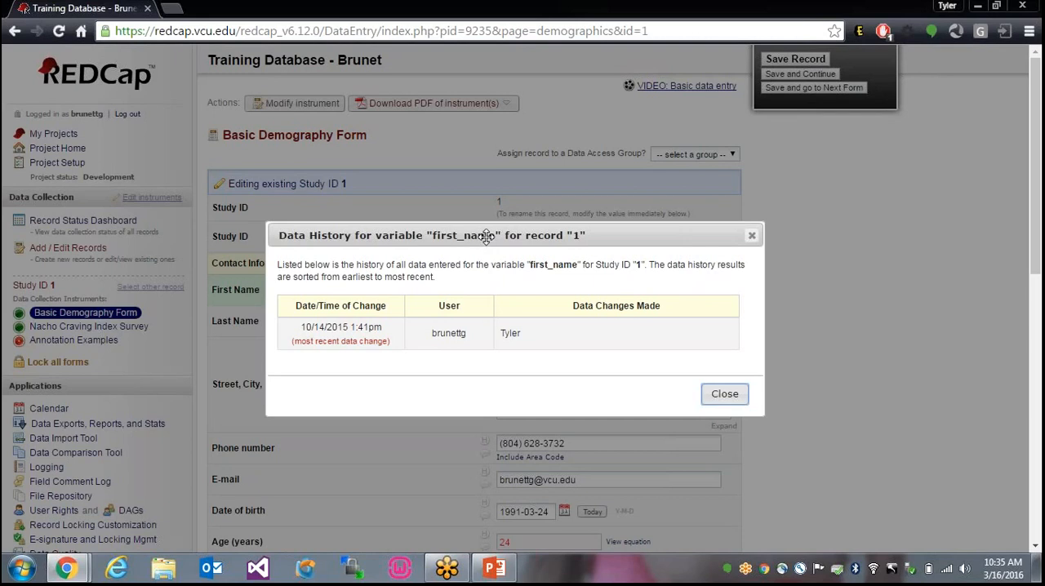
pyautogui.moveTo(494, 343)
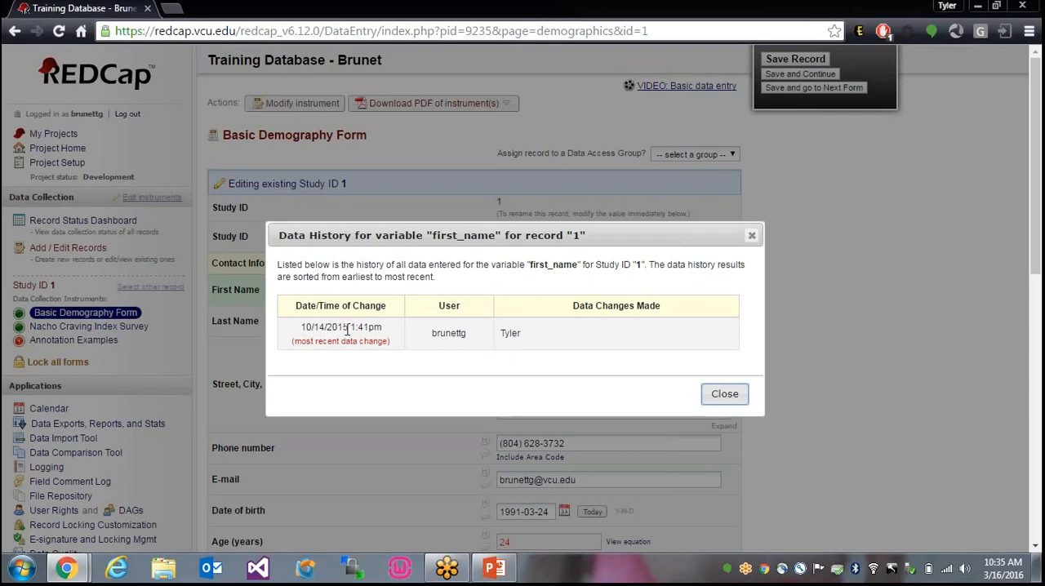
pyautogui.moveTo(390, 389)
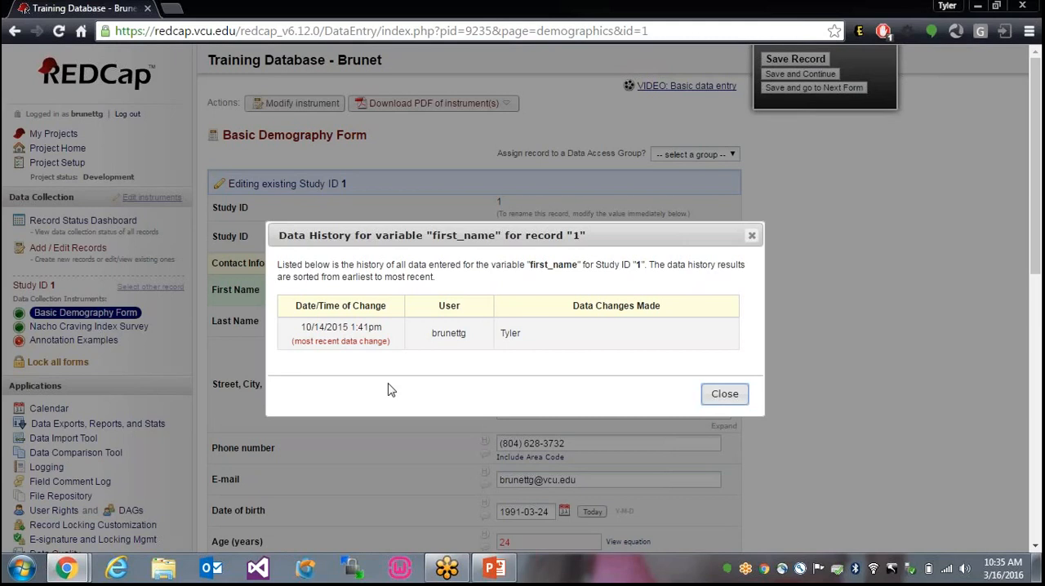
pyautogui.moveTo(744, 385)
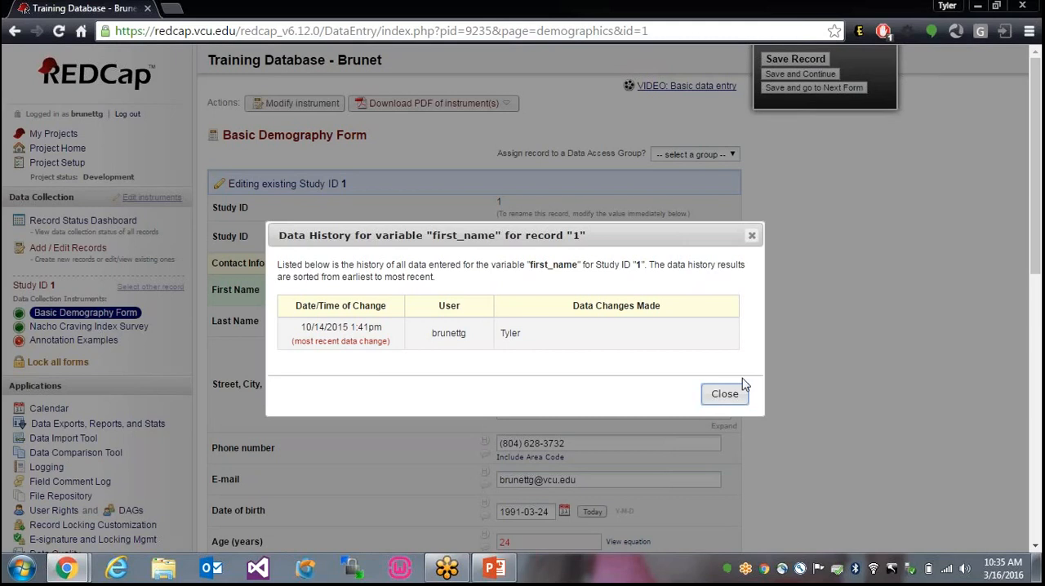
# Change First Name to James, save the record, and reopen completed record 1
pyautogui.click(725, 394)
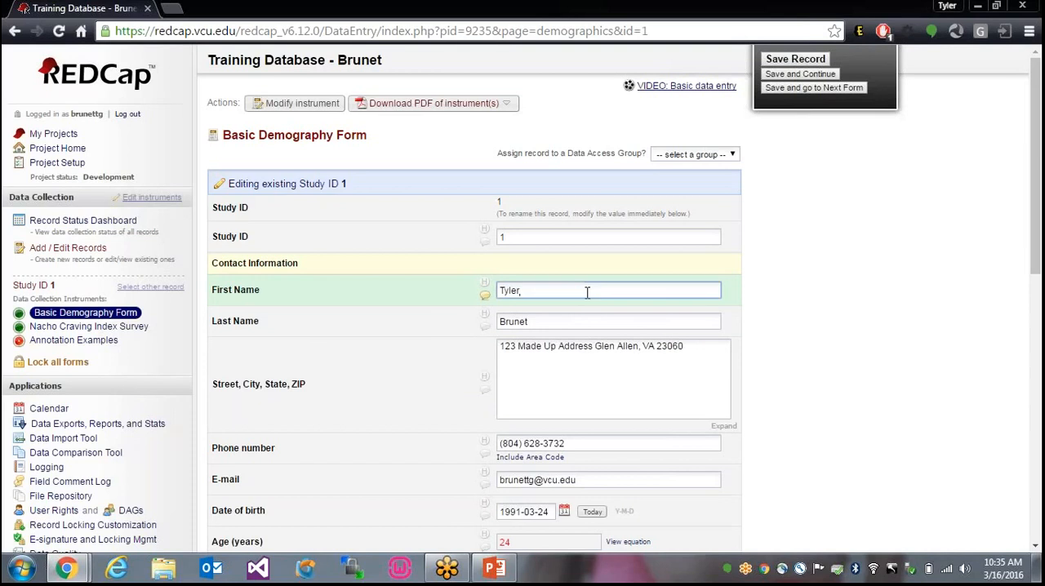
pyautogui.write('James')
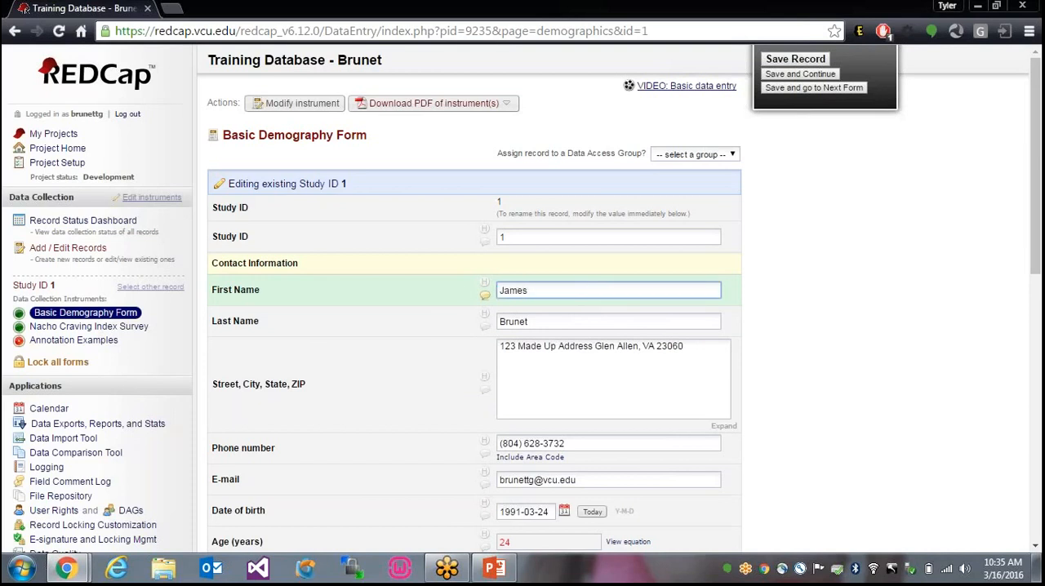
pyautogui.scroll(-3)
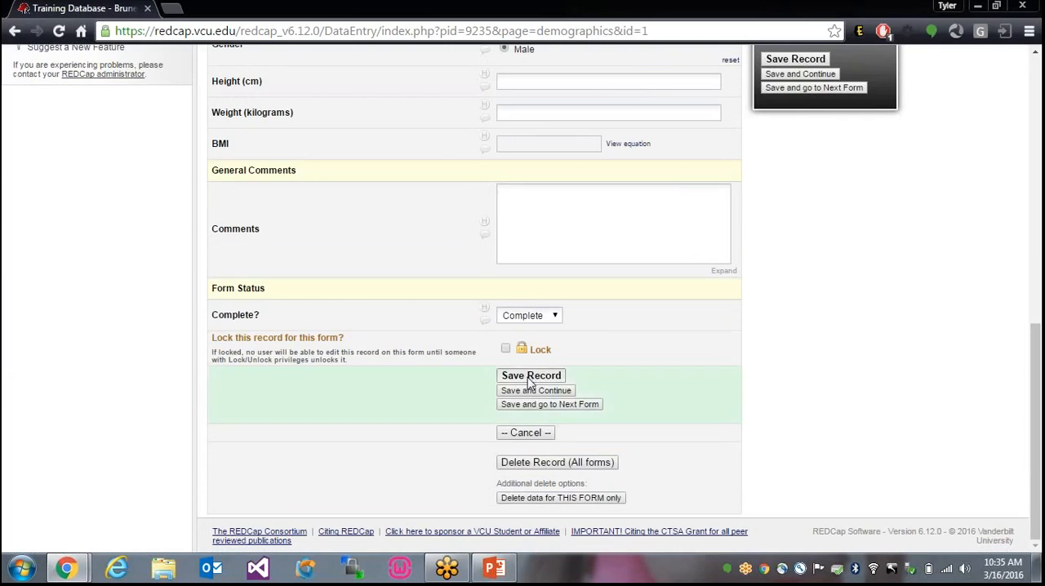
pyautogui.click(531, 375)
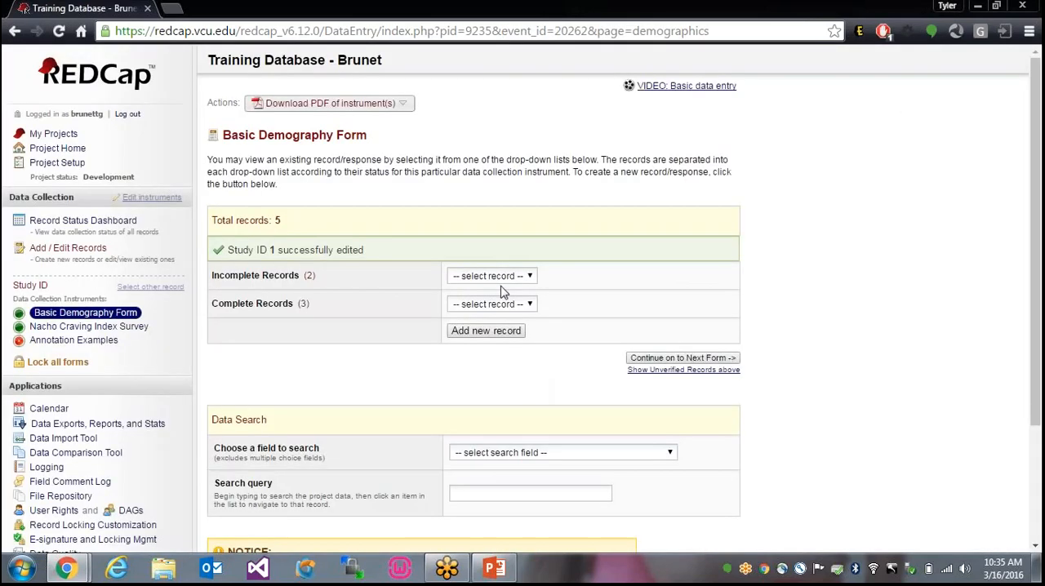
pyautogui.click(491, 303)
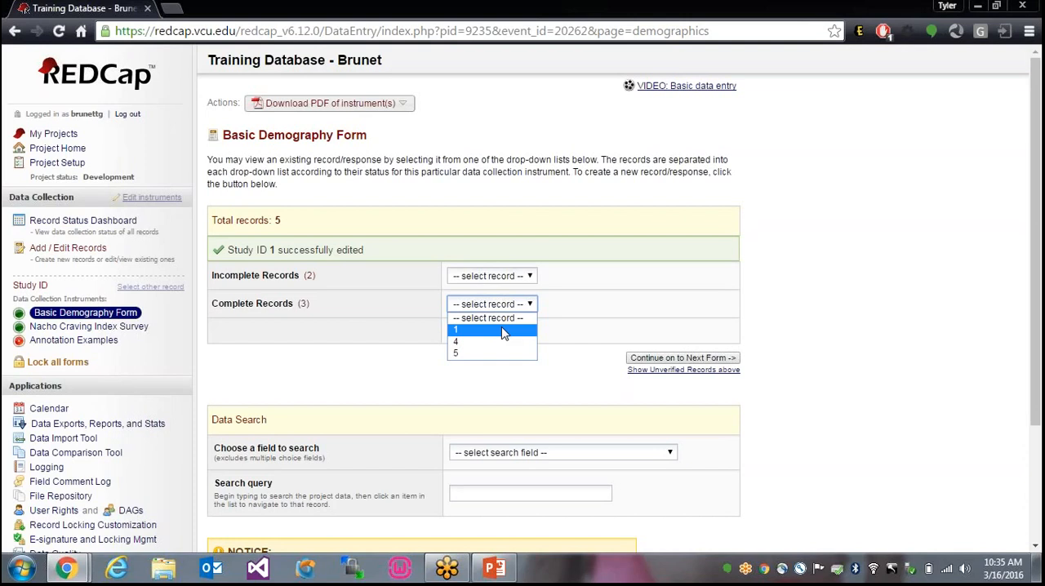
pyautogui.click(454, 330)
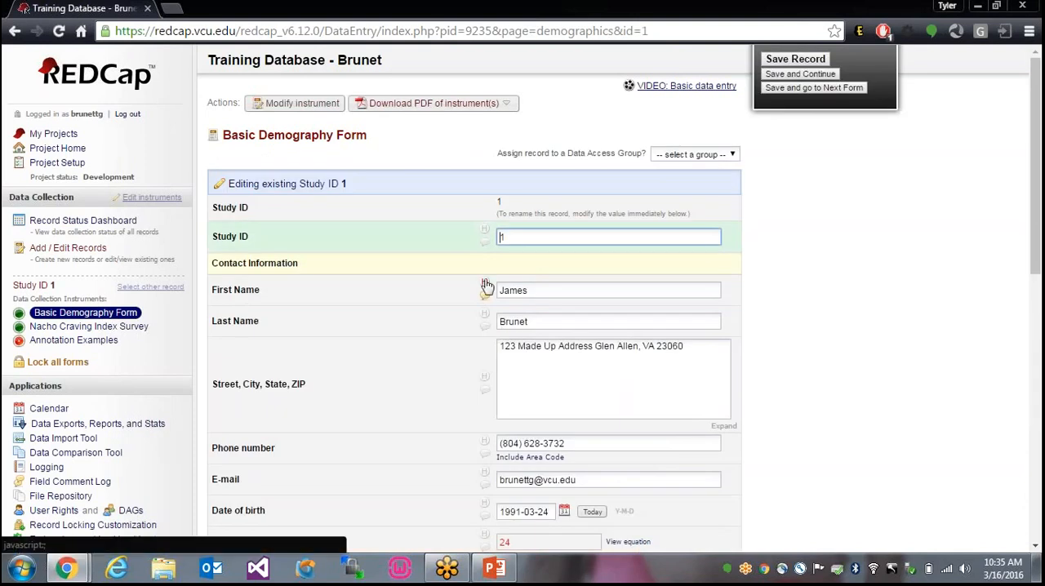
pyautogui.click(485, 284)
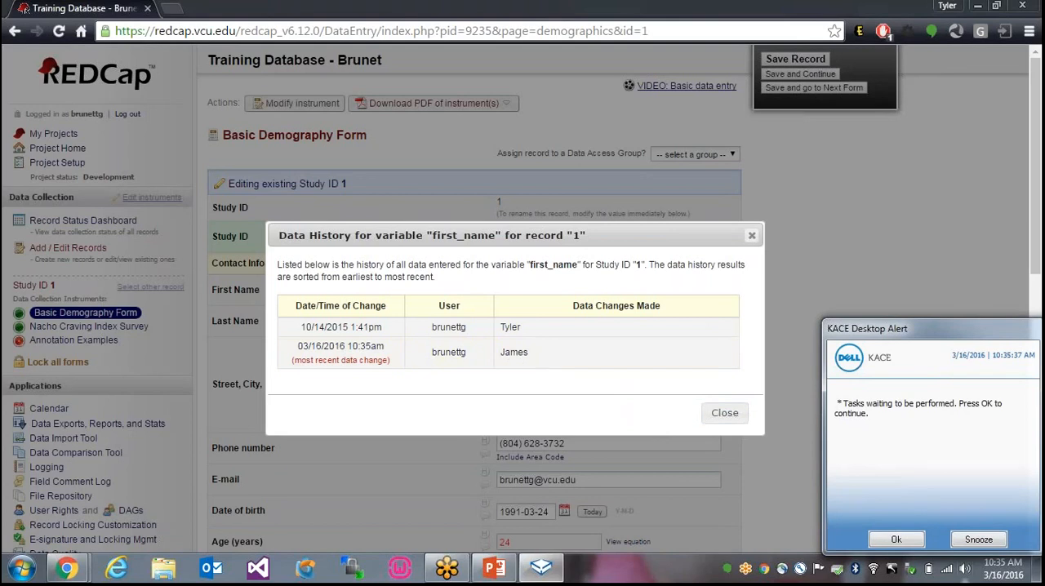
pyautogui.click(895, 539)
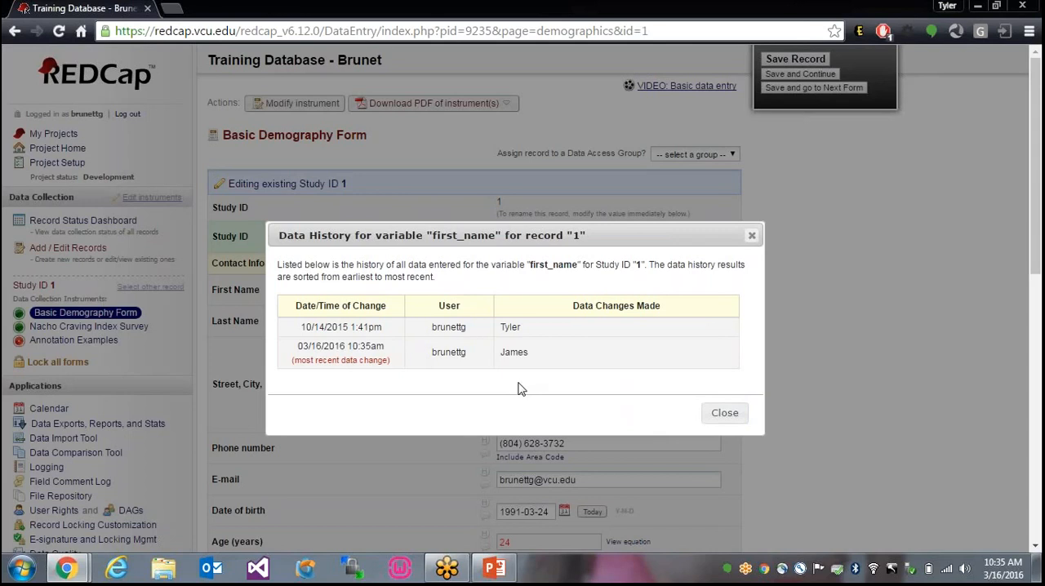
pyautogui.moveTo(355, 364)
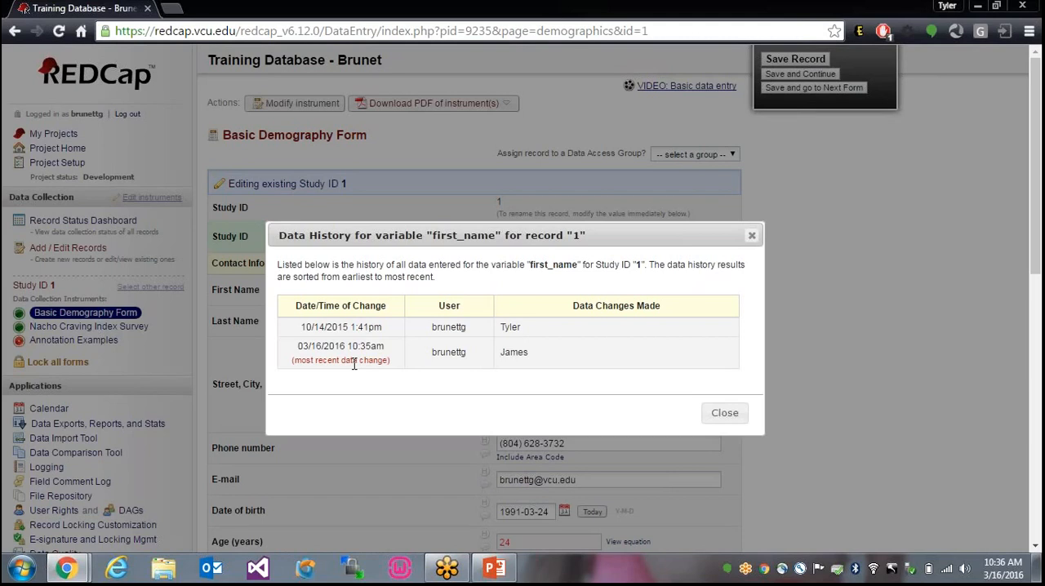
pyautogui.moveTo(729, 434)
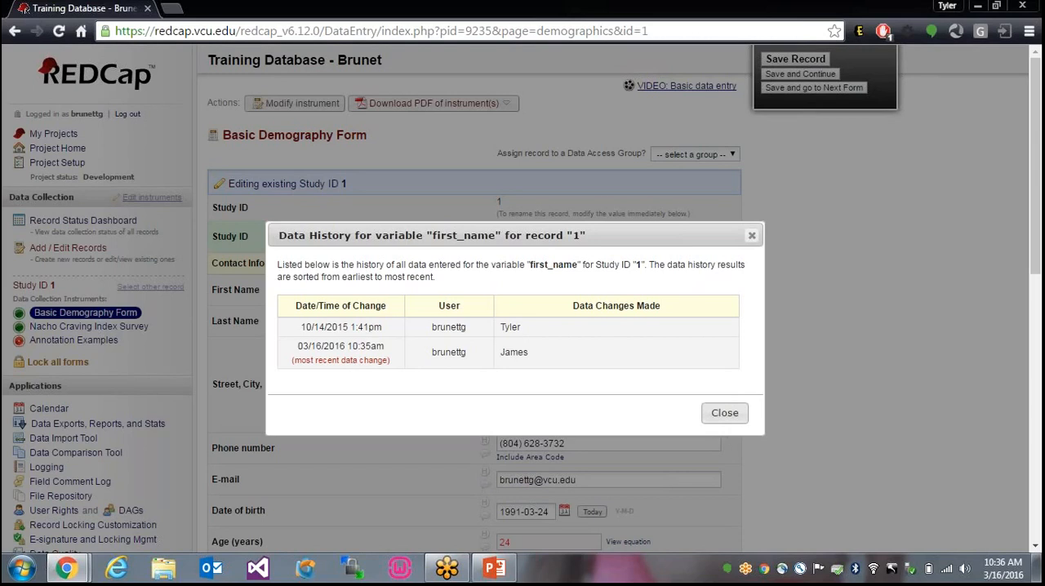
pyautogui.click(724, 412)
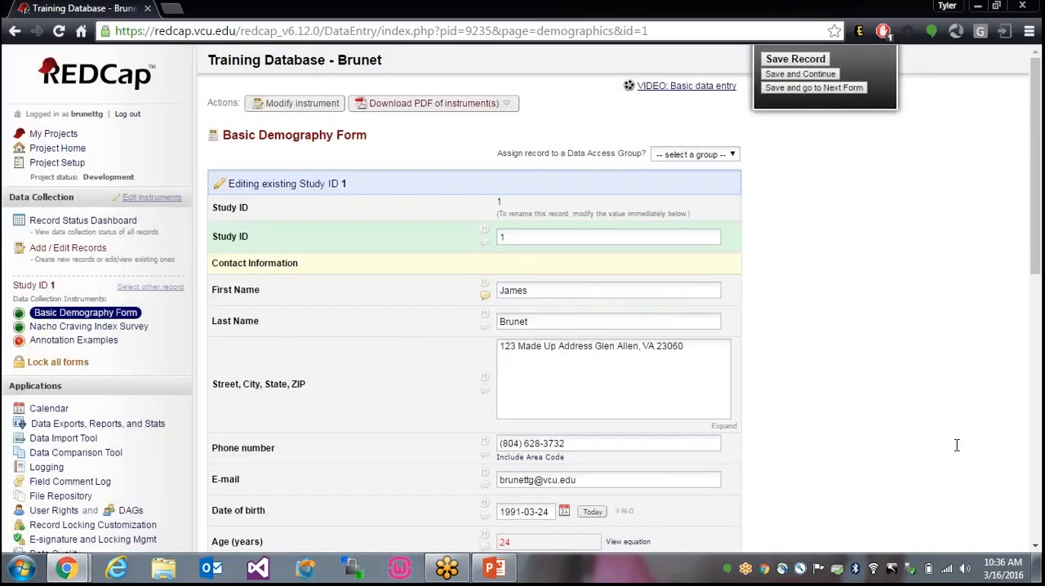
pyautogui.moveTo(948, 487)
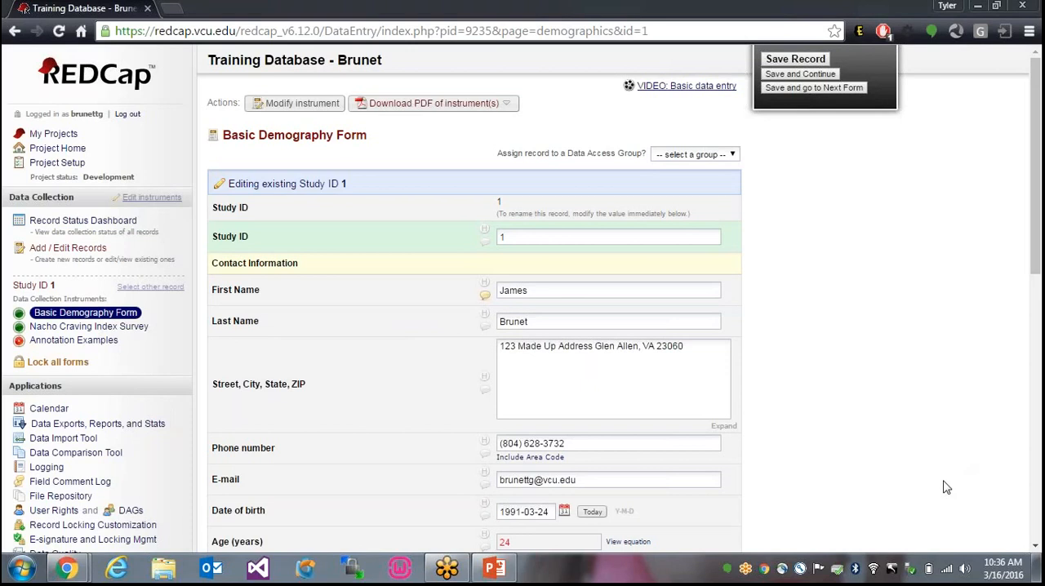
pyautogui.moveTo(133, 456)
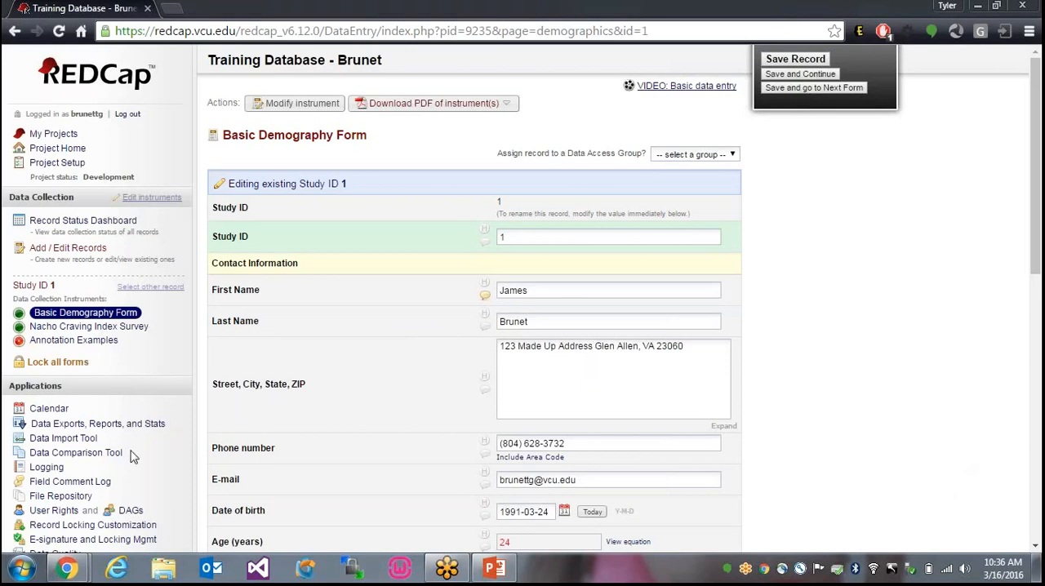
pyautogui.moveTo(45, 467)
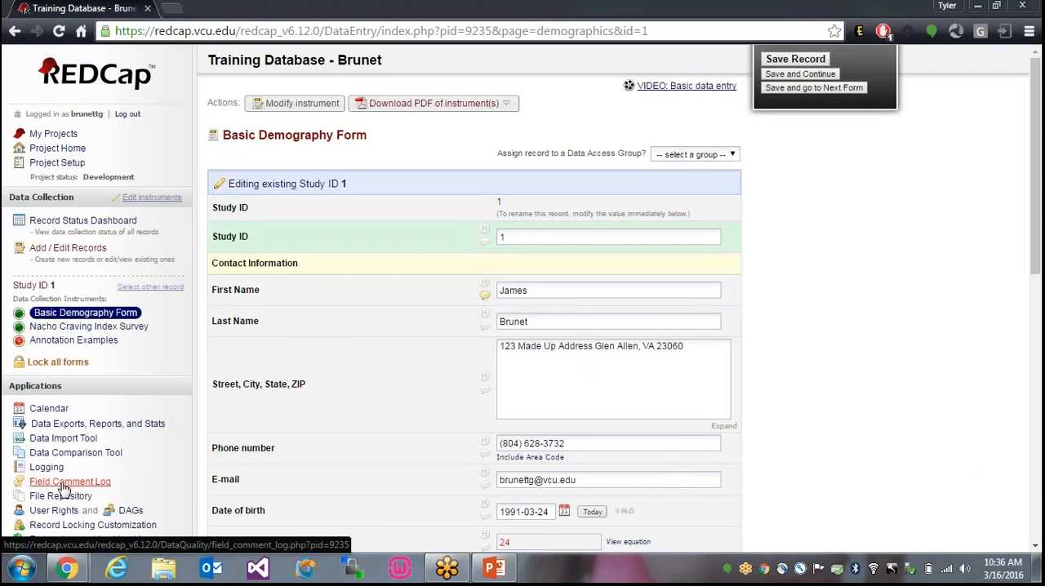
# Go to the project's Field Comment Log via Applications in the sidebar
pyautogui.click(69, 480)
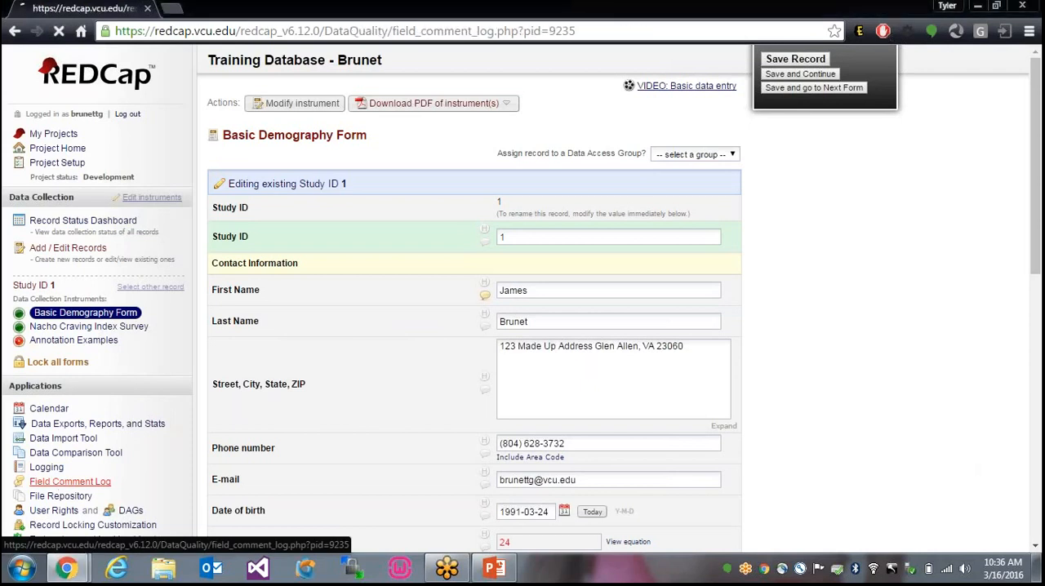
pyautogui.click(69, 480)
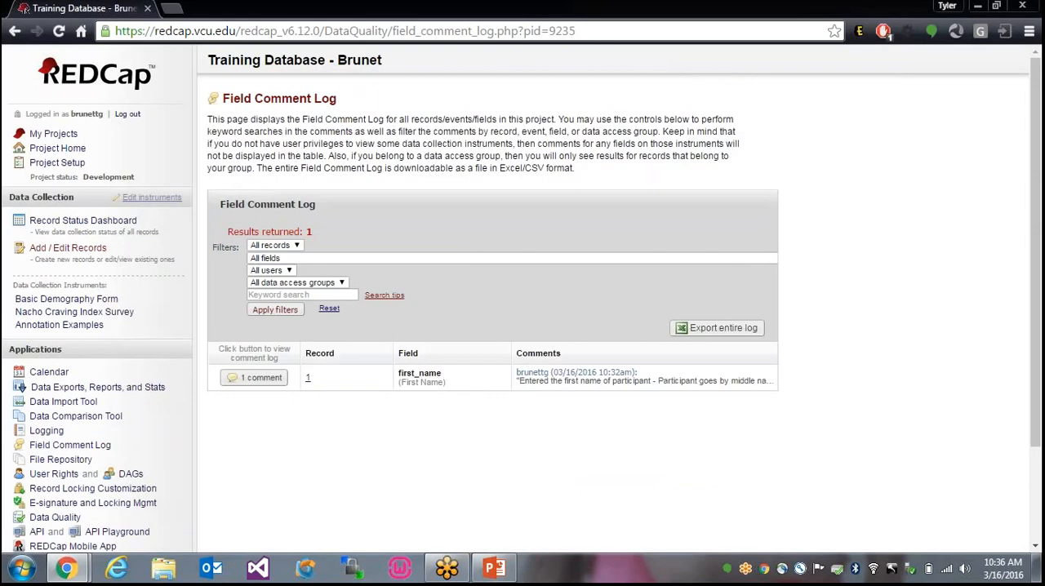
pyautogui.moveTo(75, 488)
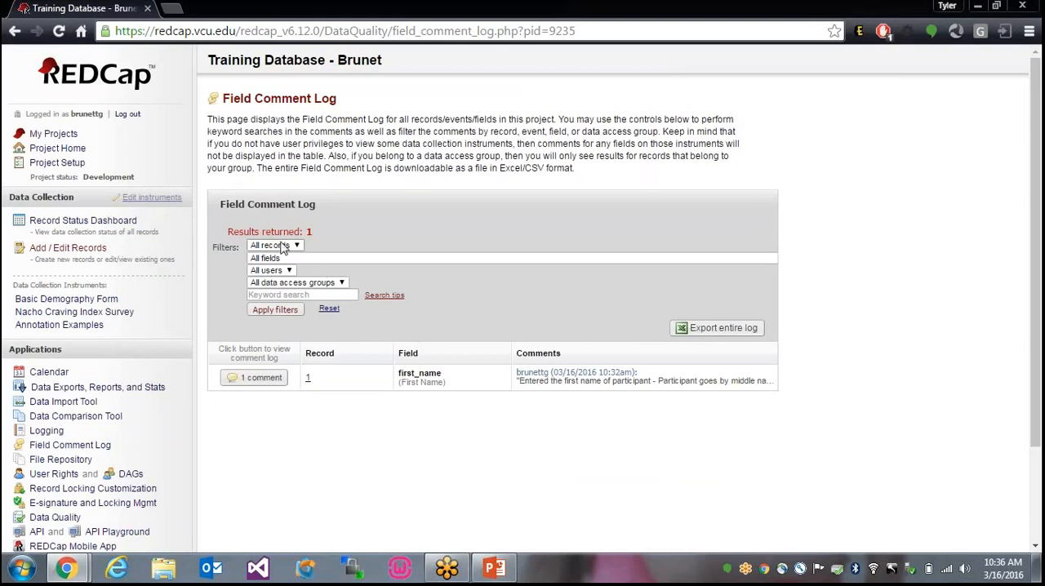
pyautogui.click(275, 245)
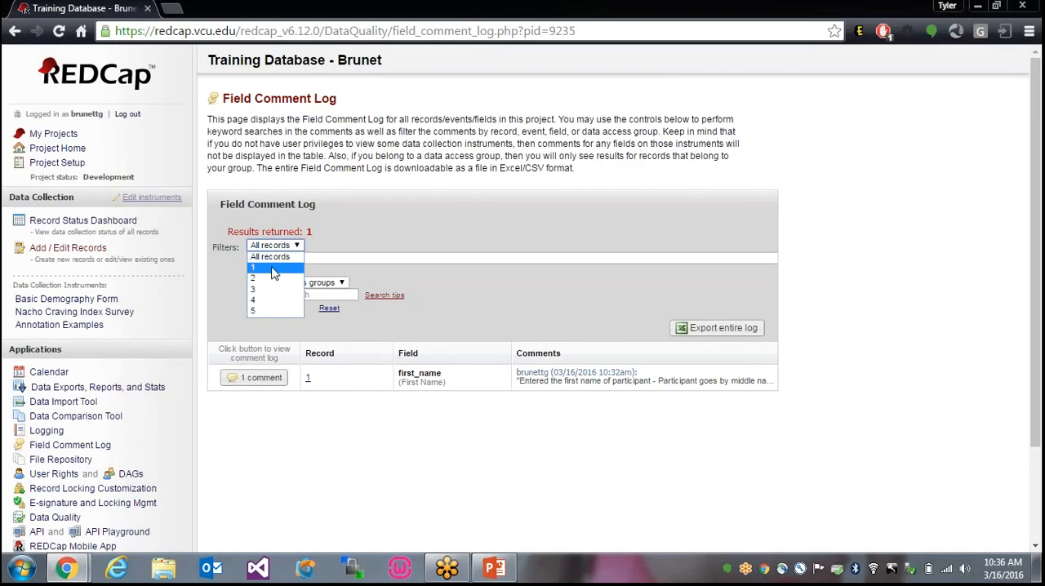
pyautogui.click(274, 256)
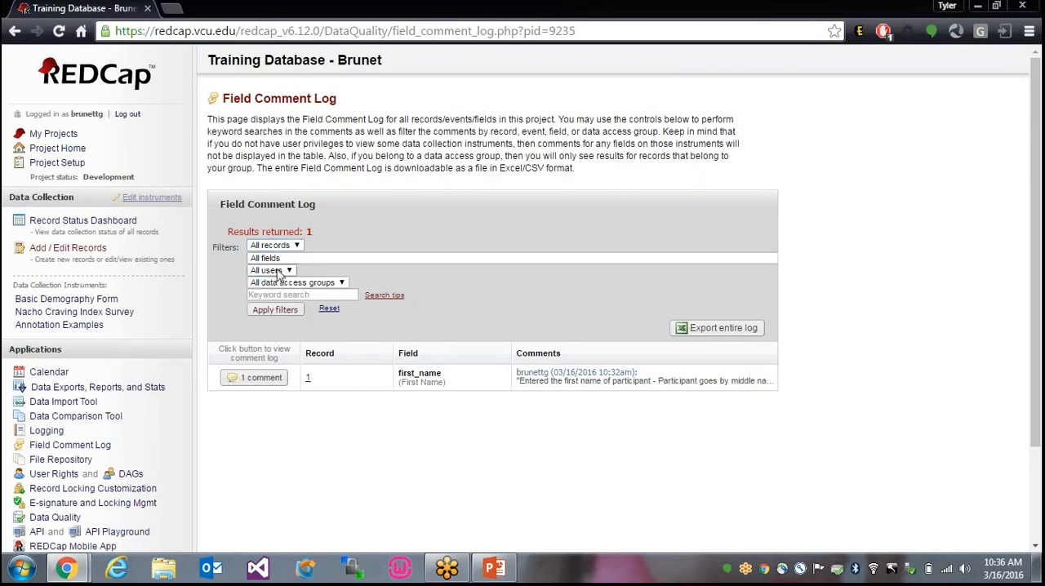
pyautogui.click(265, 259)
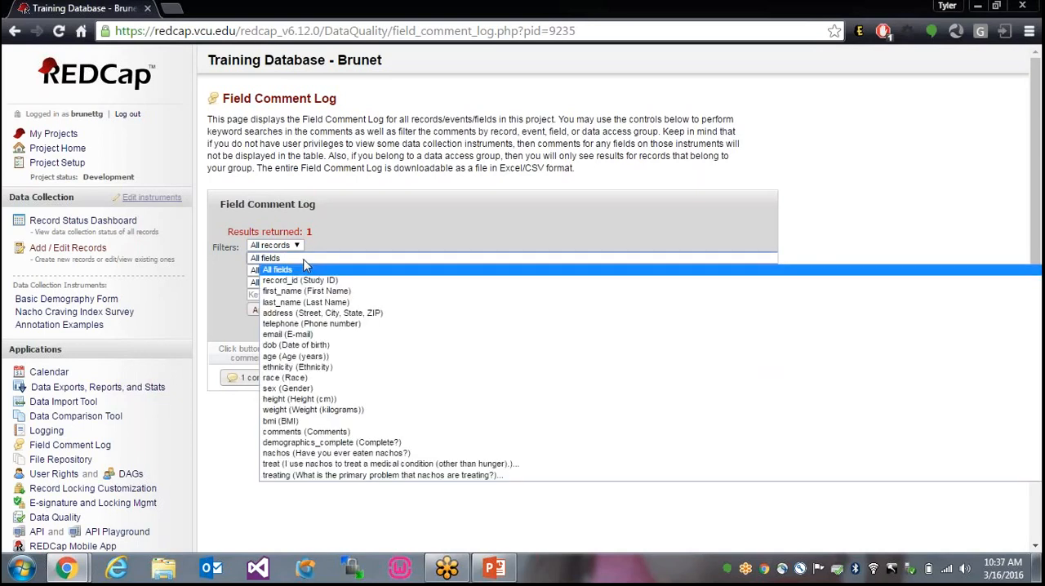
pyautogui.click(278, 269)
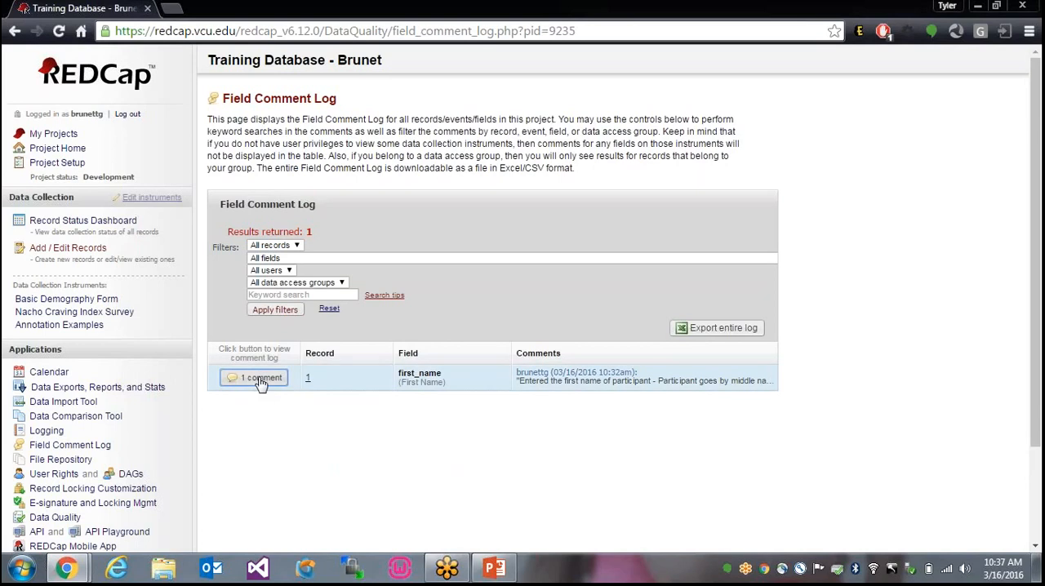
pyautogui.click(260, 377)
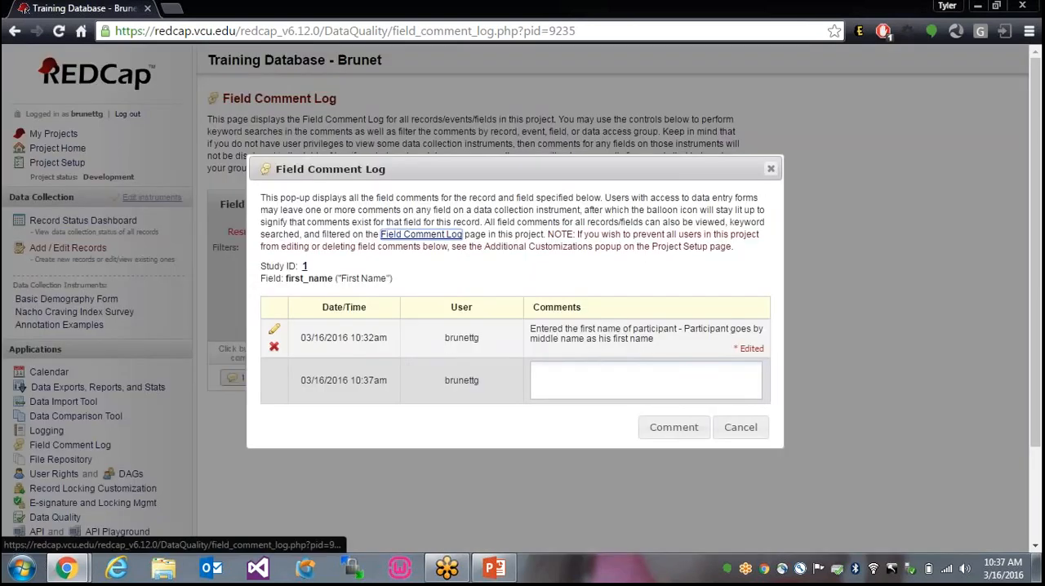
pyautogui.moveTo(261, 384)
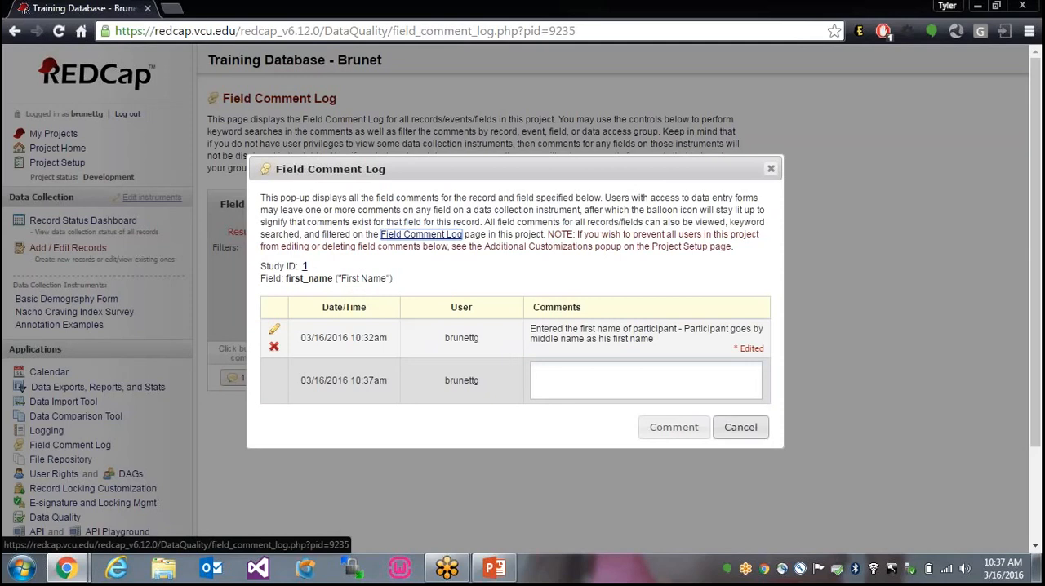
pyautogui.click(739, 428)
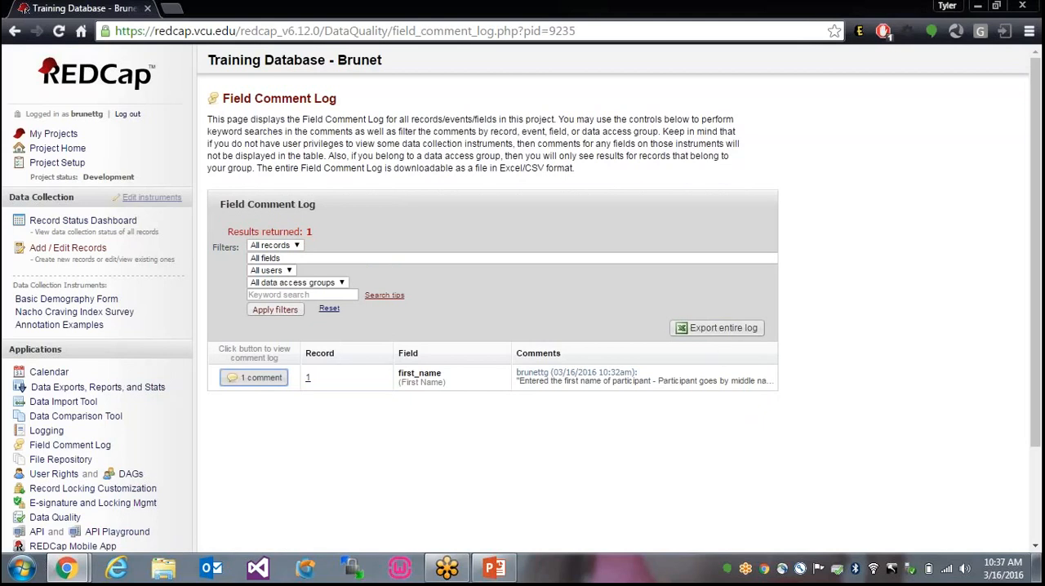
# Export the entire Field Comment Log as the Training Database CSV file
pyautogui.click(717, 326)
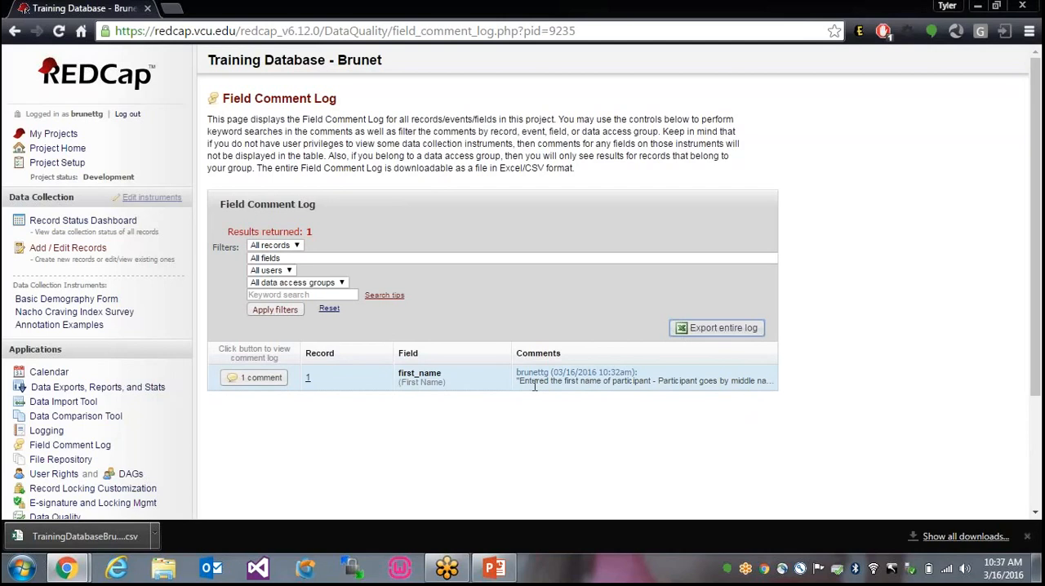
pyautogui.moveTo(333, 464)
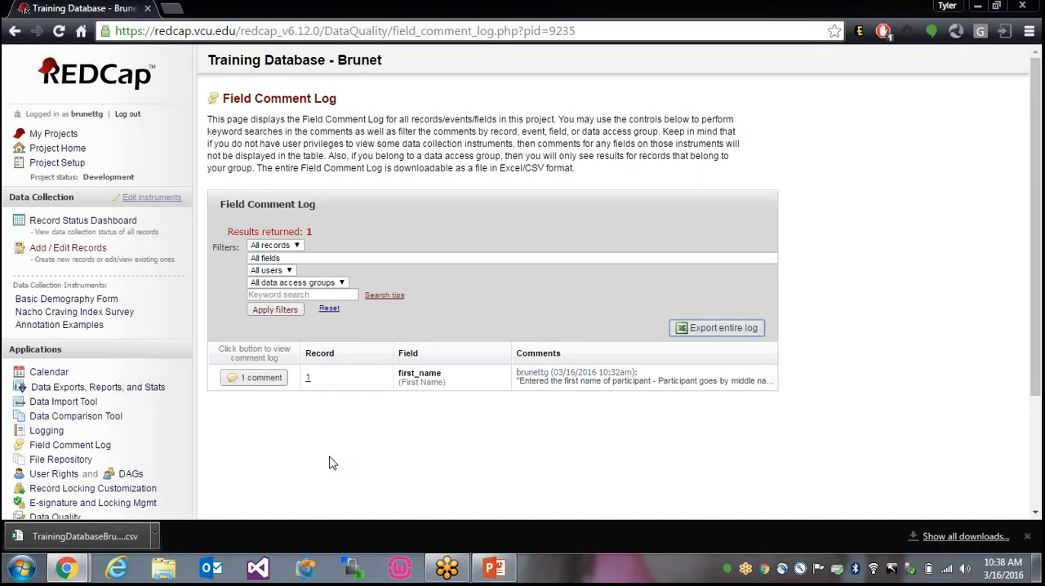
pyautogui.moveTo(956, 513)
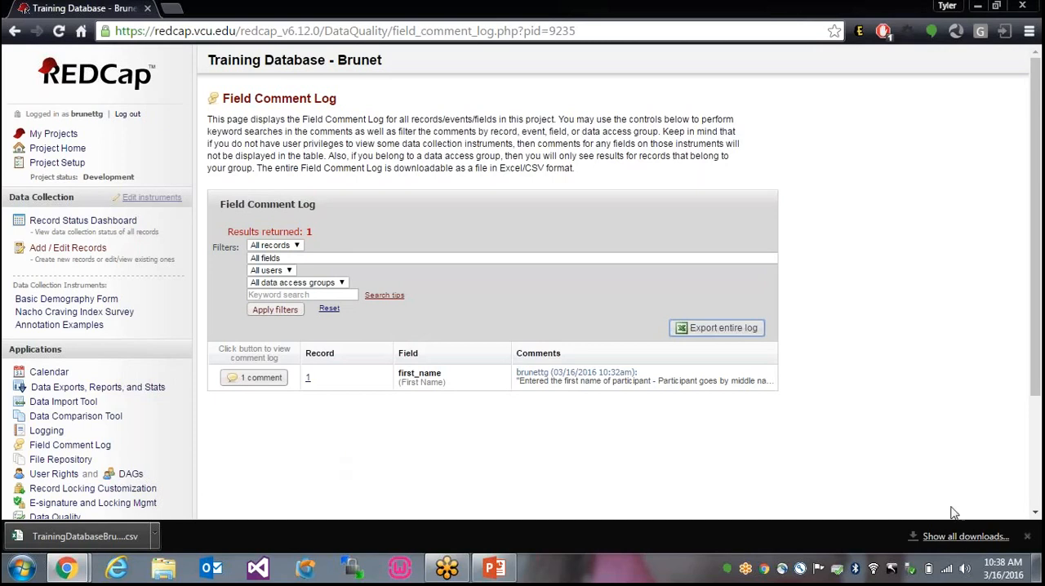